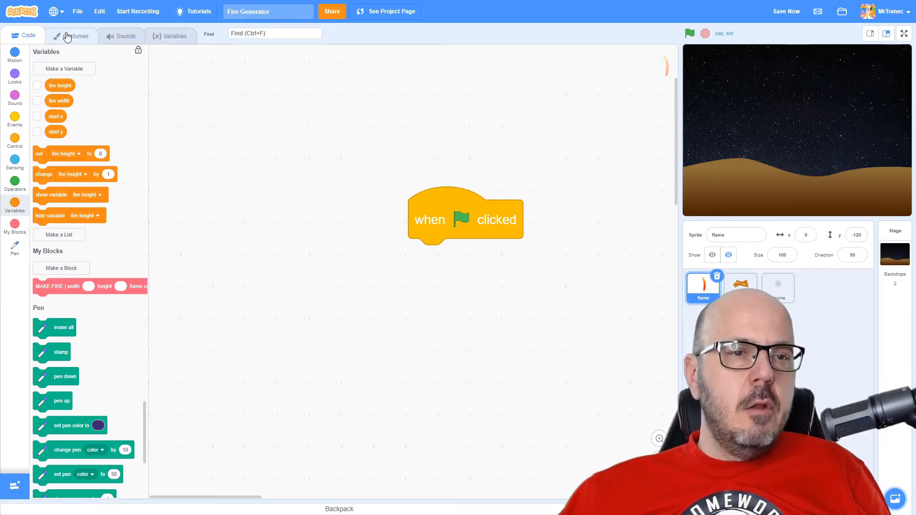
Step: Step through the flame sprite's costumes from costume 1 to costume 8
{"action": "left_click", "coordinate": [75, 36]}
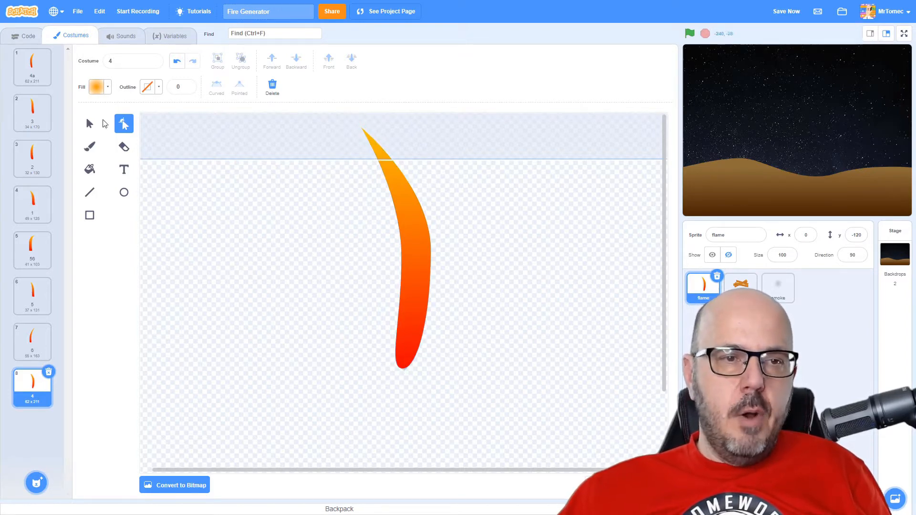
{"action": "left_click", "coordinate": [32, 65]}
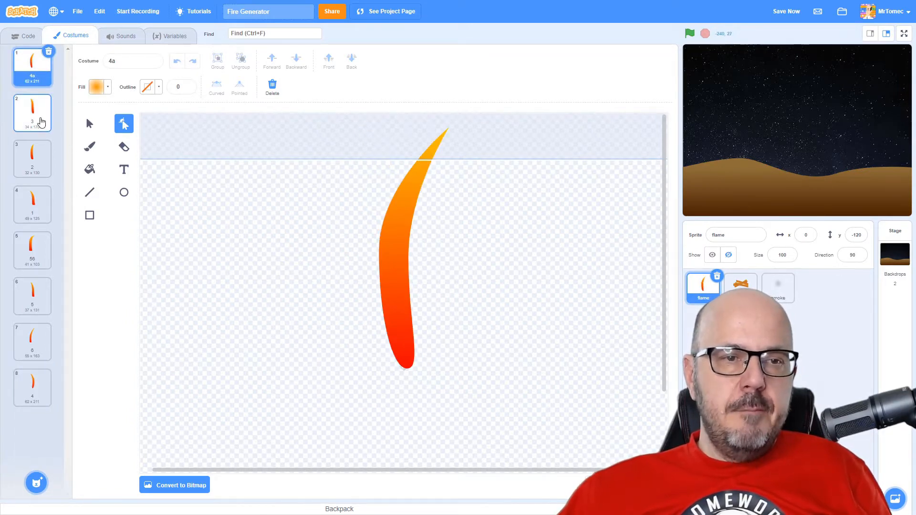
{"action": "left_click", "coordinate": [32, 112]}
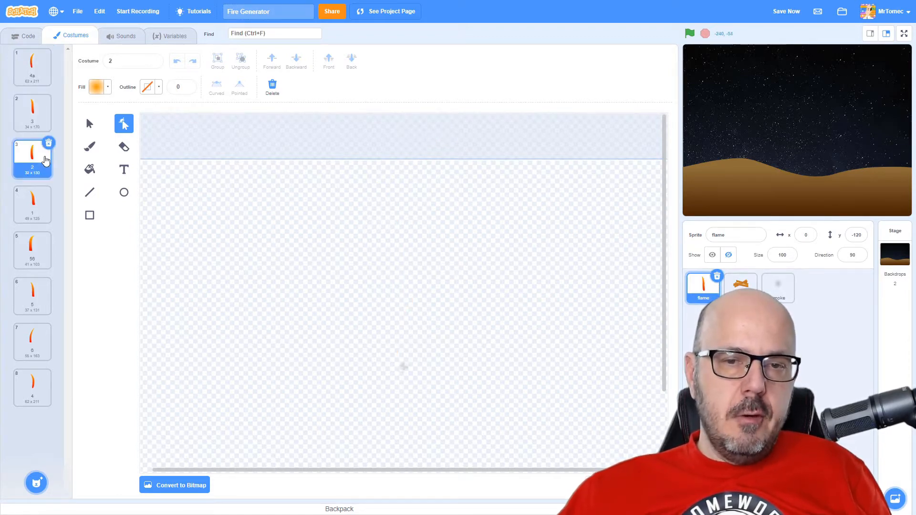
{"action": "left_click", "coordinate": [32, 204]}
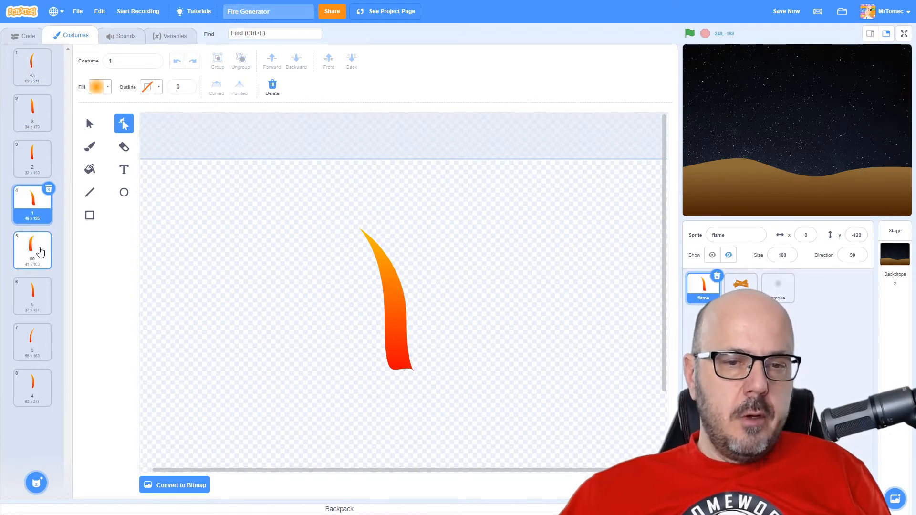
{"action": "left_click", "coordinate": [32, 250]}
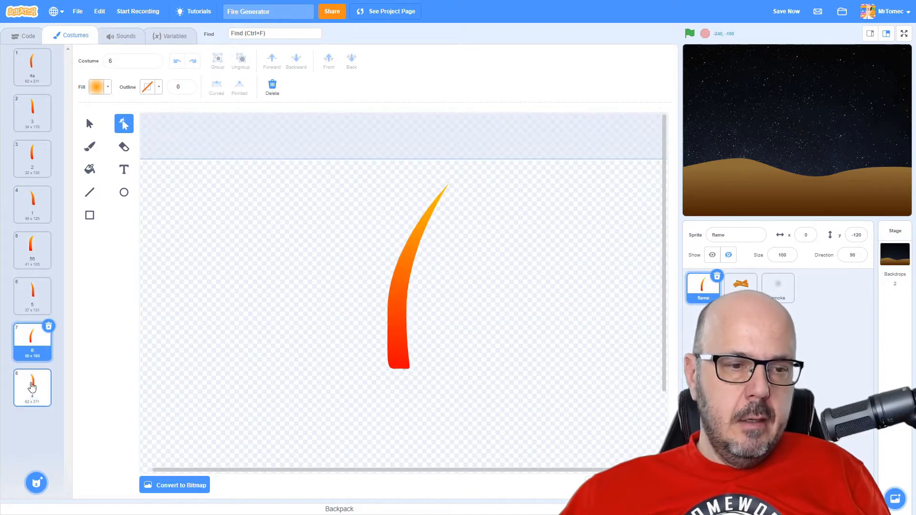
{"action": "left_click", "coordinate": [32, 387]}
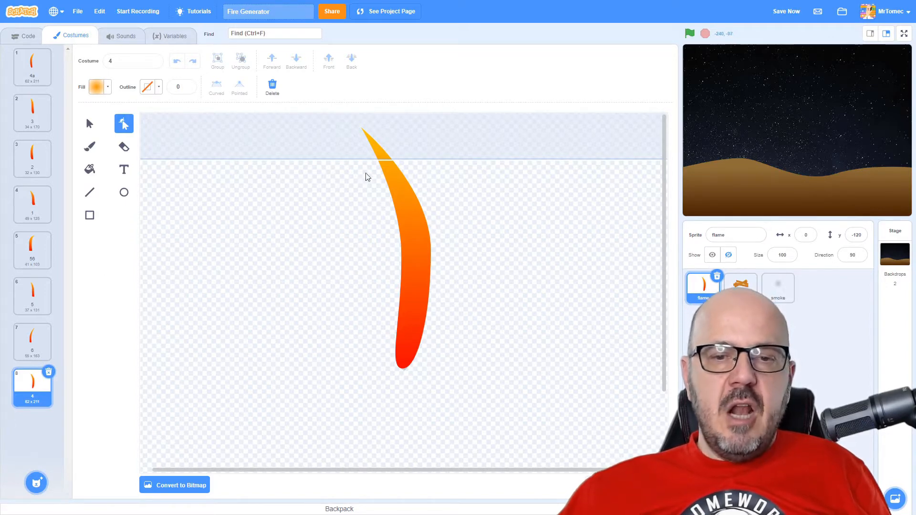
{"action": "mouse_move", "coordinate": [471, 374]}
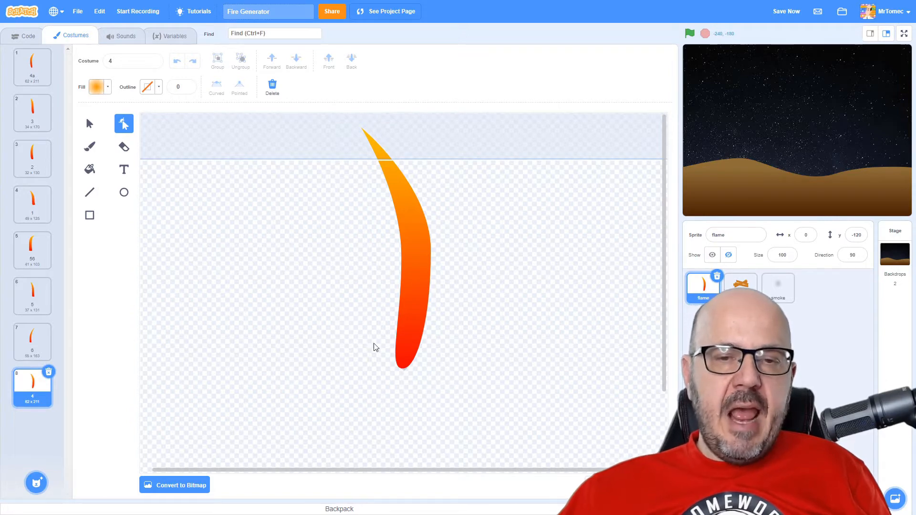
{"action": "mouse_move", "coordinate": [315, 138]}
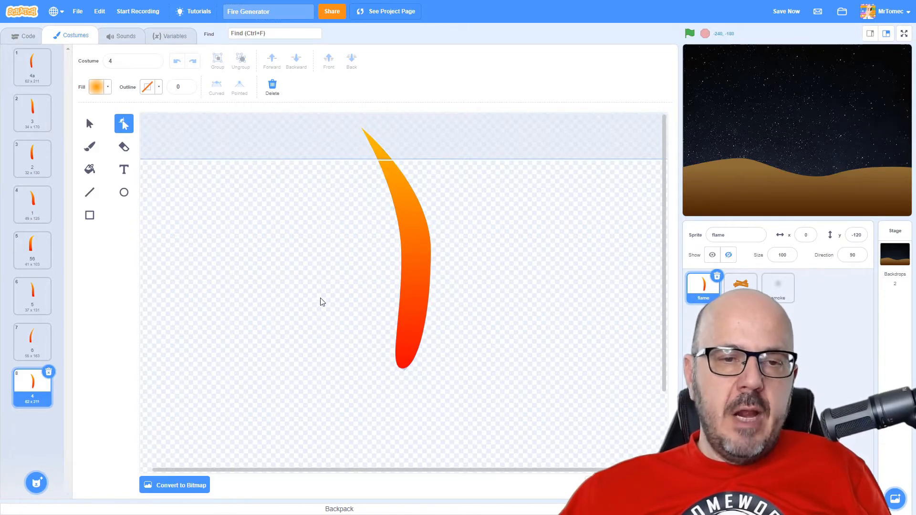
{"action": "mouse_move", "coordinate": [345, 221]}
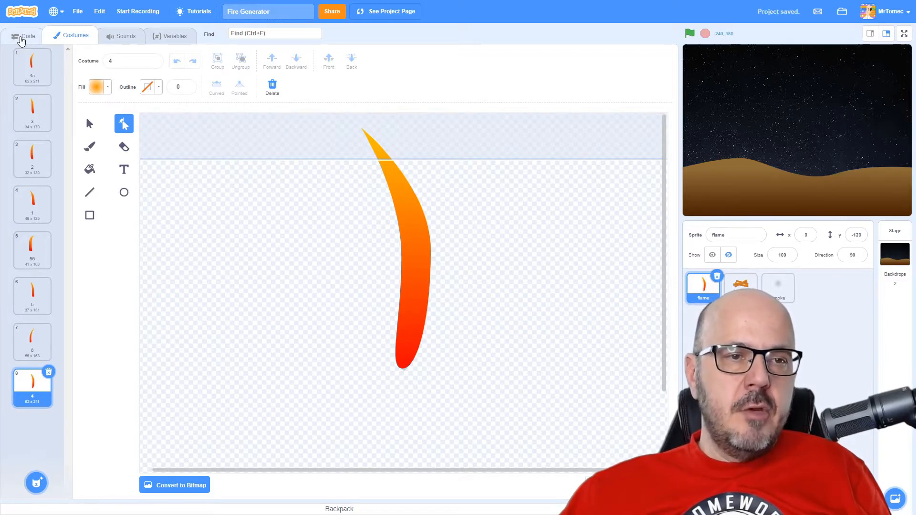
Step: Stack hide and repeat 30 create clone of myself under when flag clicked, then run it
{"action": "left_click", "coordinate": [26, 36]}
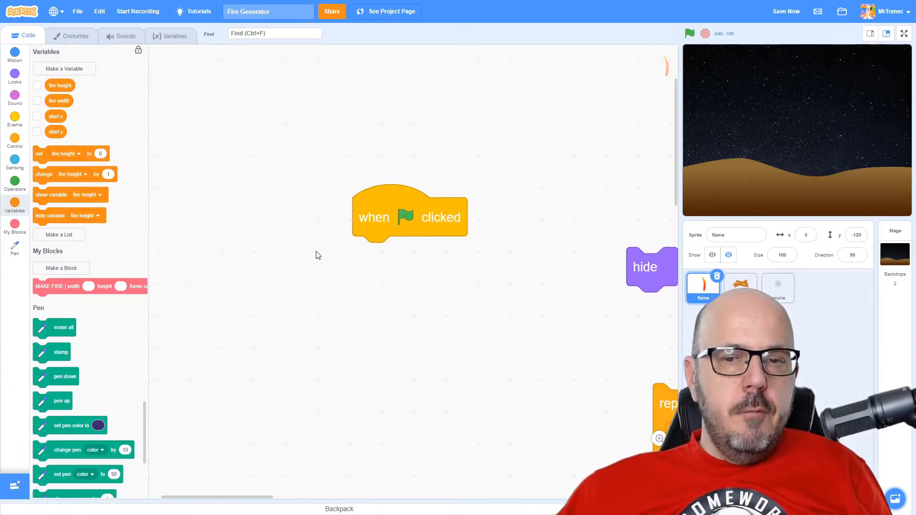
{"action": "left_click_drag", "start_coordinate": [644, 267], "coordinate": [377, 255]}
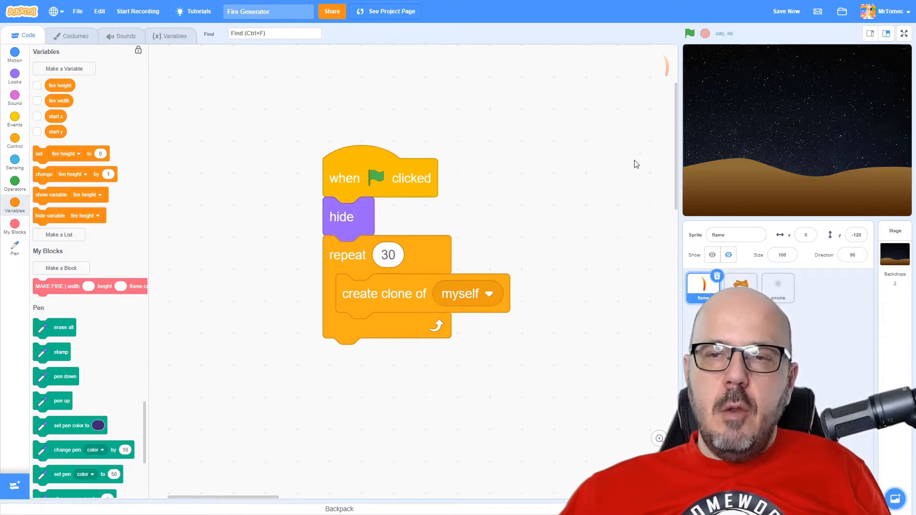
{"action": "left_click", "coordinate": [689, 34]}
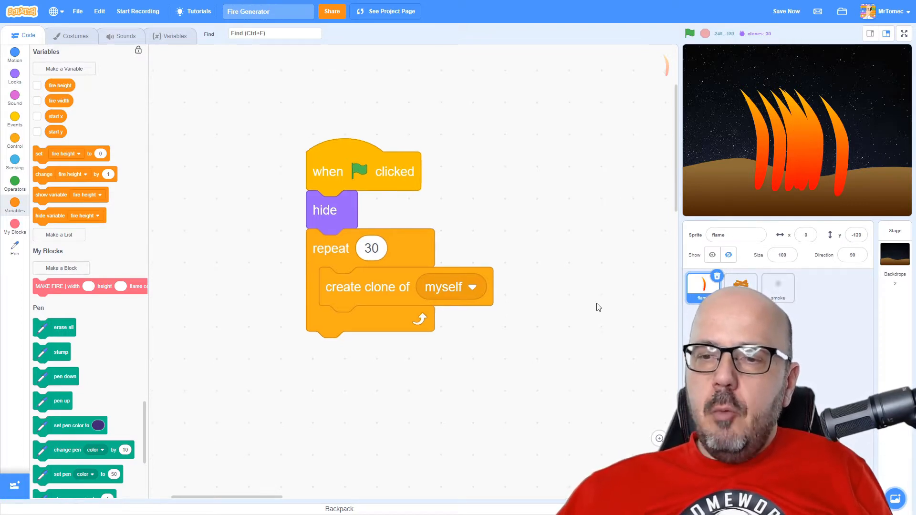
{"action": "mouse_move", "coordinate": [606, 325]}
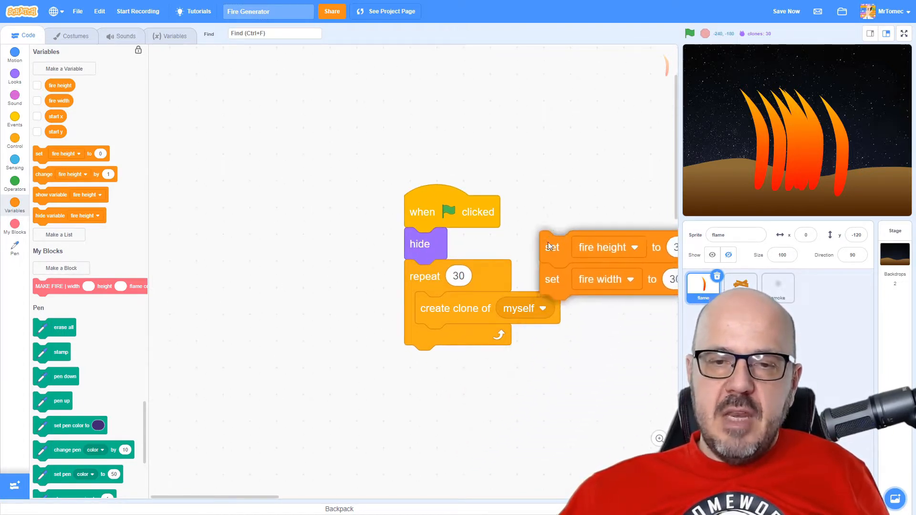
Step: Add fire height and width settings and a clone-start script that shows and sets x
{"action": "left_click_drag", "start_coordinate": [551, 247], "coordinate": [417, 276]}
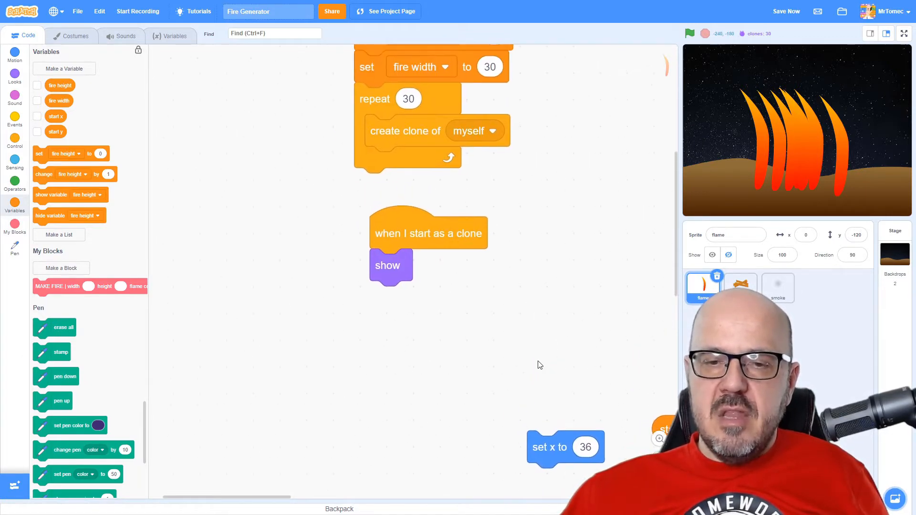
{"action": "left_click_drag", "start_coordinate": [565, 447], "coordinate": [412, 314]}
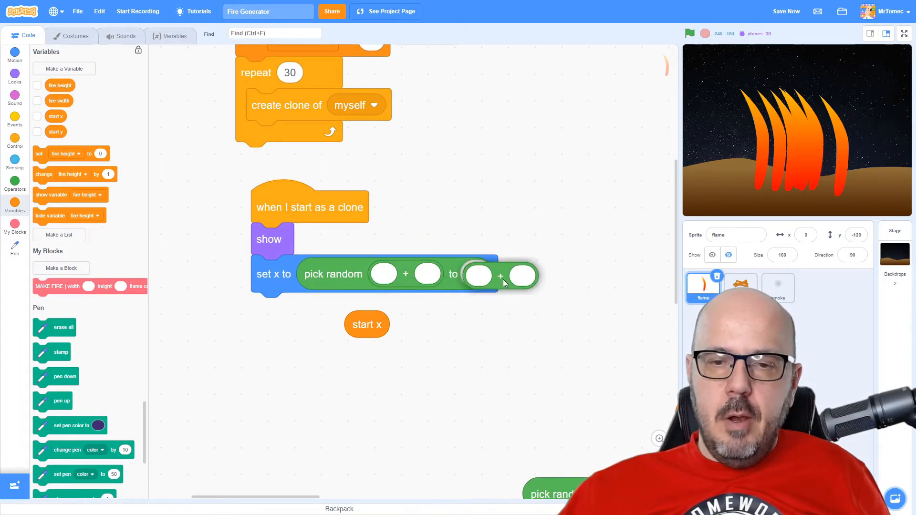
Step: Set each clone's x to pick random from start x −20 to start x +20, then test
{"action": "left_click_drag", "start_coordinate": [367, 324], "coordinate": [385, 274]}
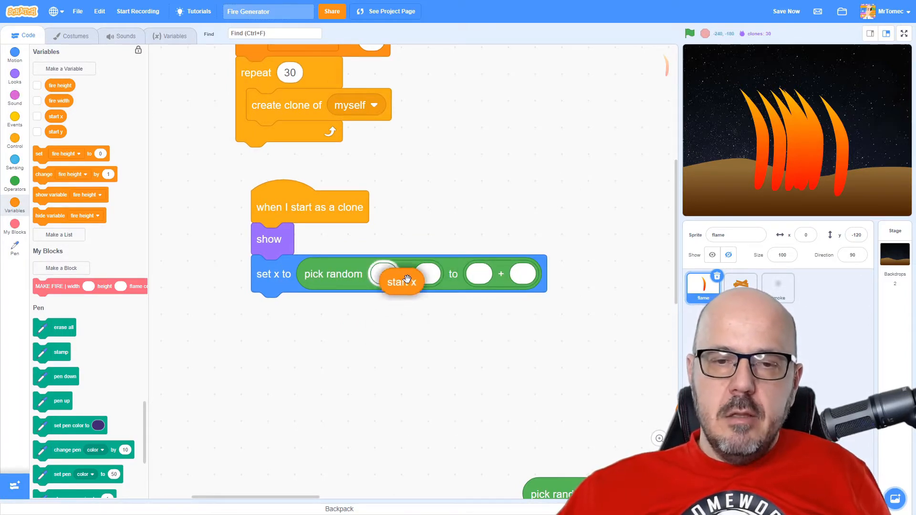
{"action": "left_click_drag", "start_coordinate": [400, 280], "coordinate": [391, 276]}
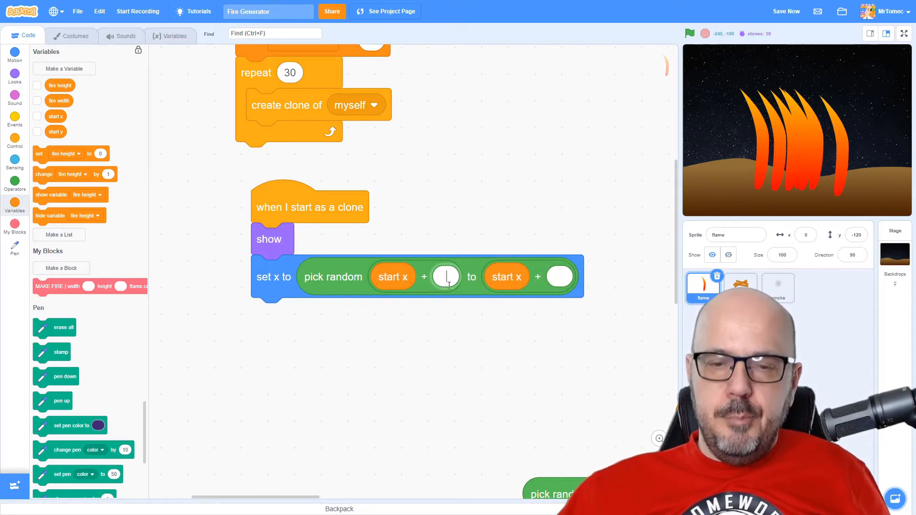
{"action": "left_click", "coordinate": [445, 277]}
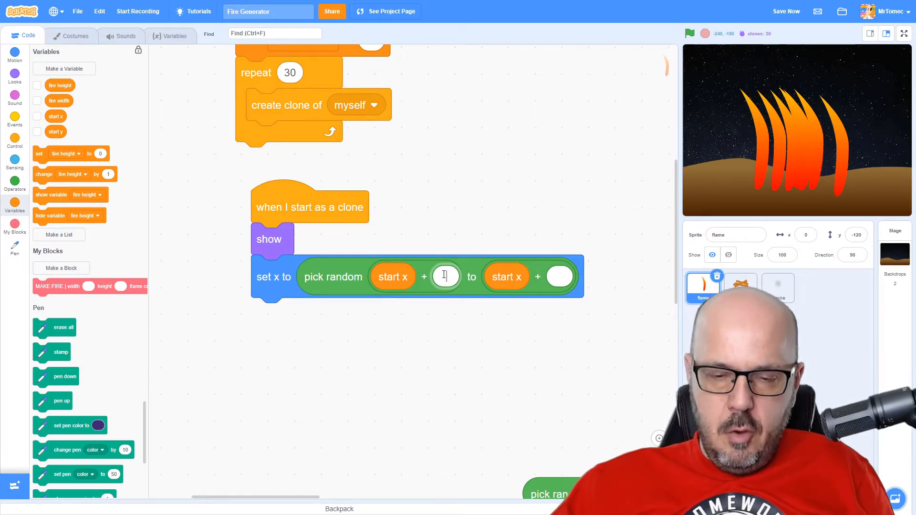
{"action": "type", "text": "2"}
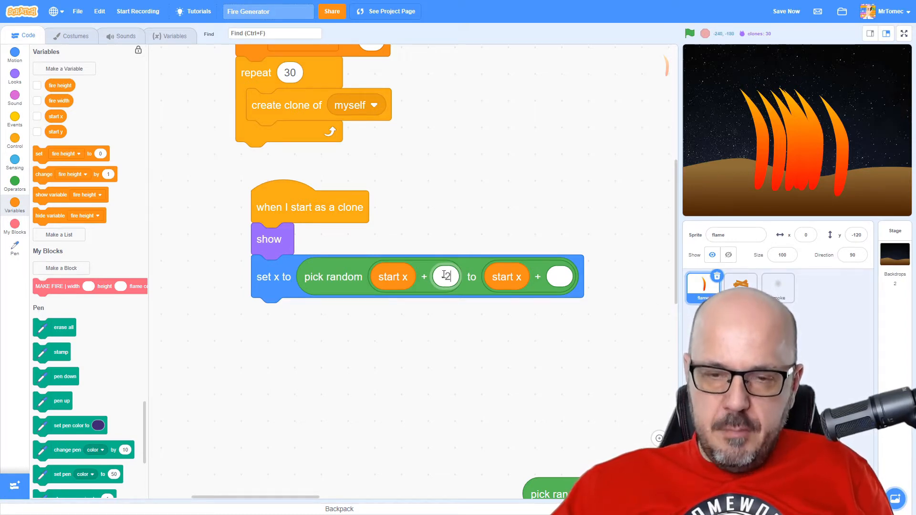
{"action": "type", "text": "-20"}
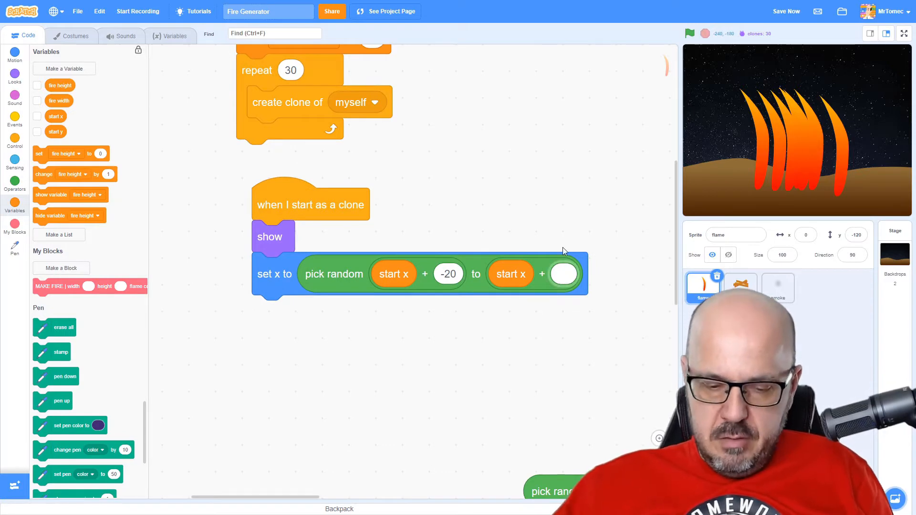
{"action": "type", "text": "20"}
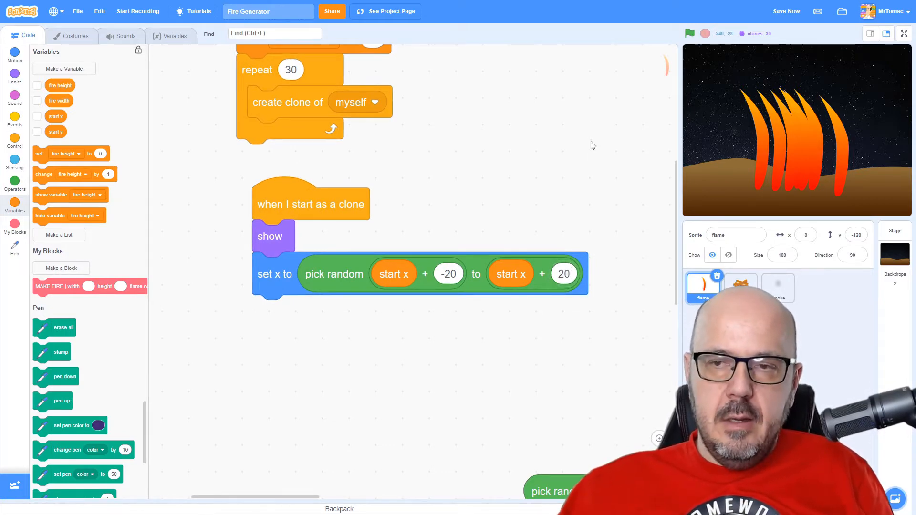
{"action": "left_click", "coordinate": [690, 33]}
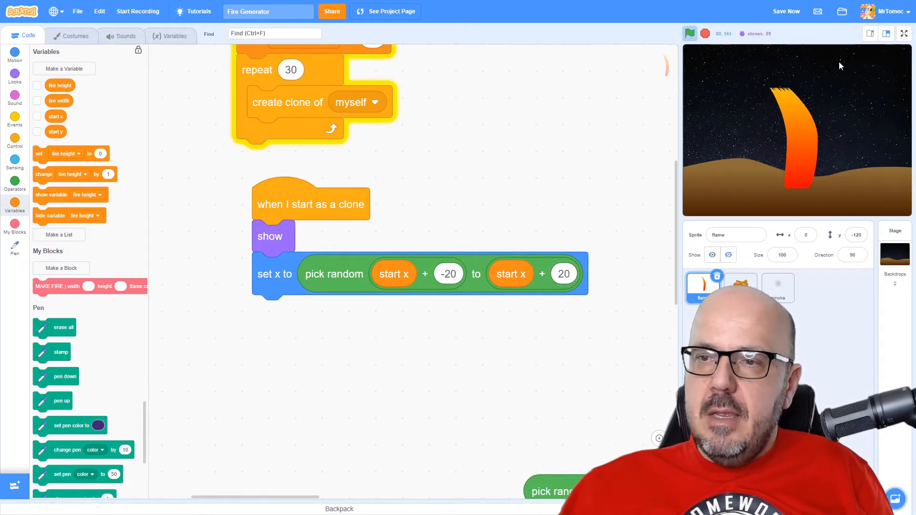
Step: View the stage full screen and return to the editor
{"action": "left_click", "coordinate": [904, 34]}
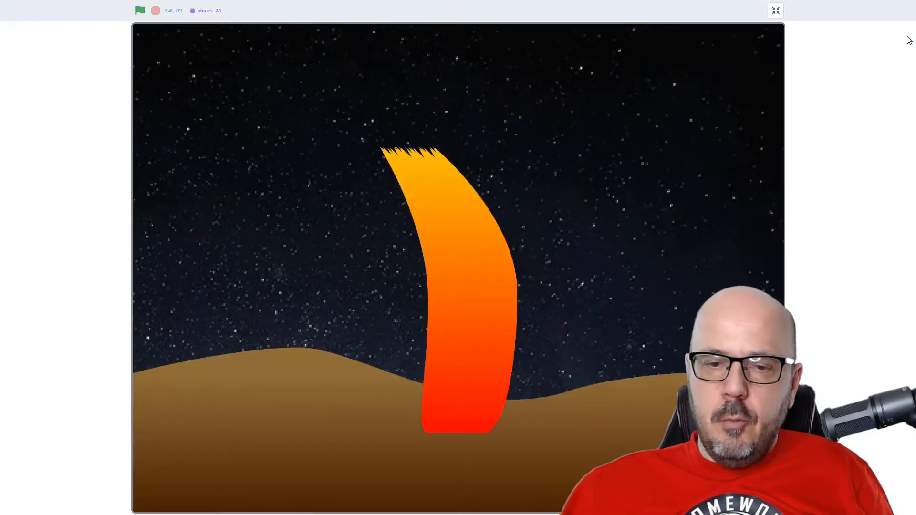
{"action": "mouse_move", "coordinate": [531, 112]}
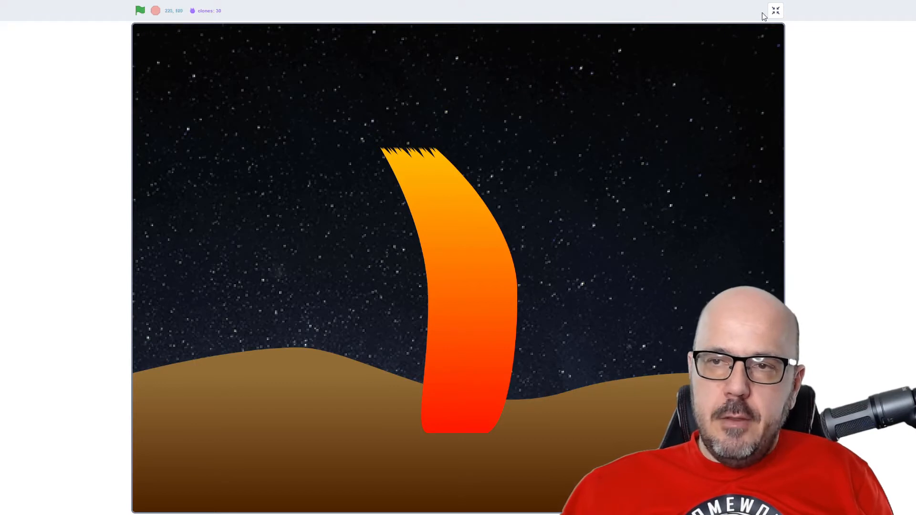
{"action": "left_click", "coordinate": [775, 10]}
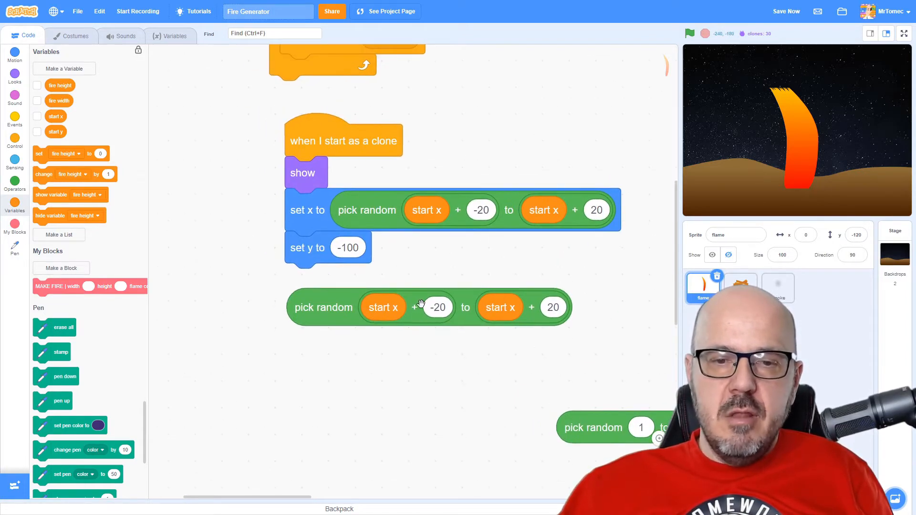
Step: Change the copied random range to 0 through start y + 20 for the clone's y
{"action": "left_click_drag", "start_coordinate": [383, 307], "coordinate": [102, 325]}
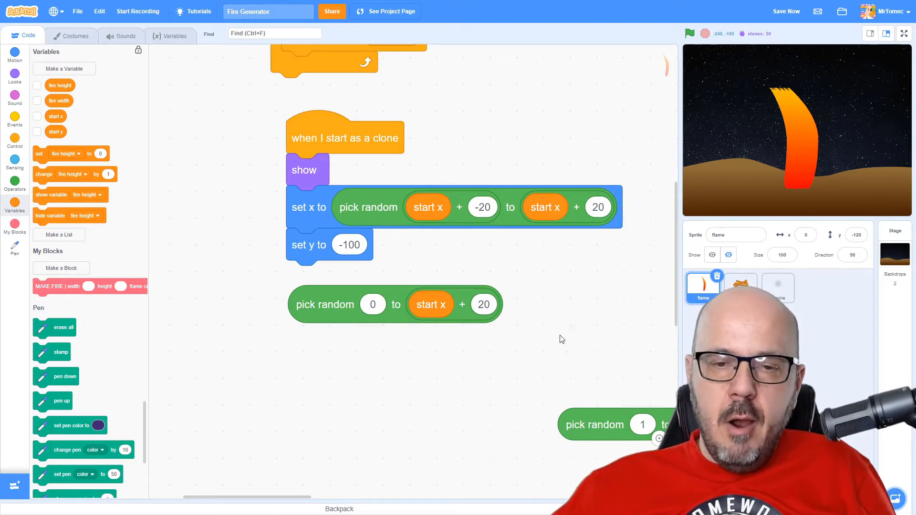
{"action": "mouse_move", "coordinate": [425, 336]}
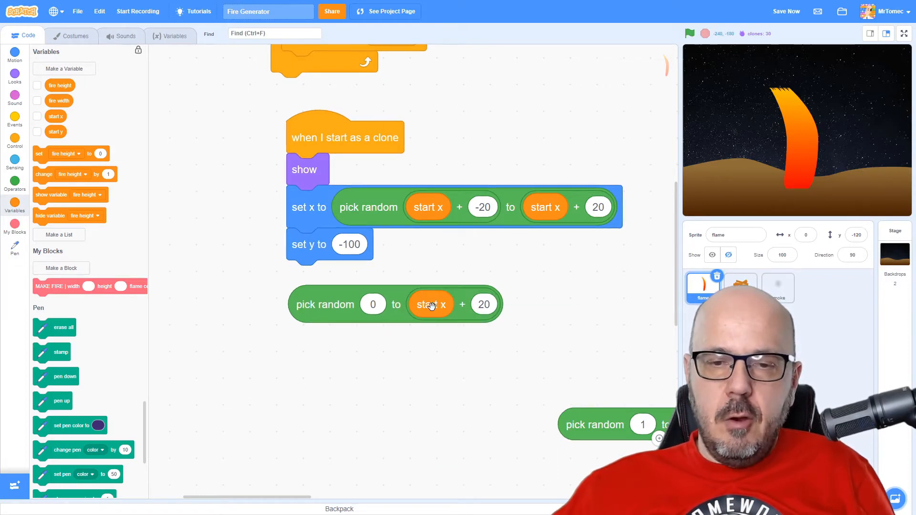
{"action": "right_click", "coordinate": [431, 305]}
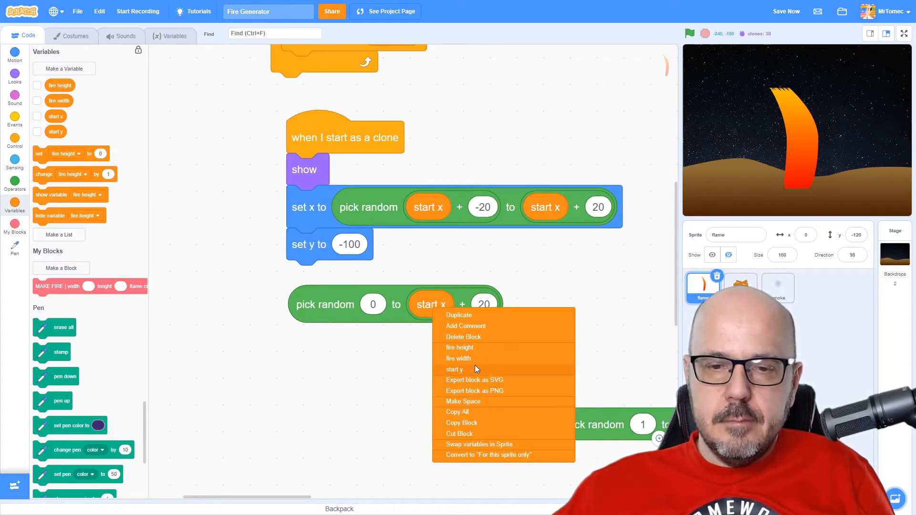
{"action": "left_click", "coordinate": [454, 370]}
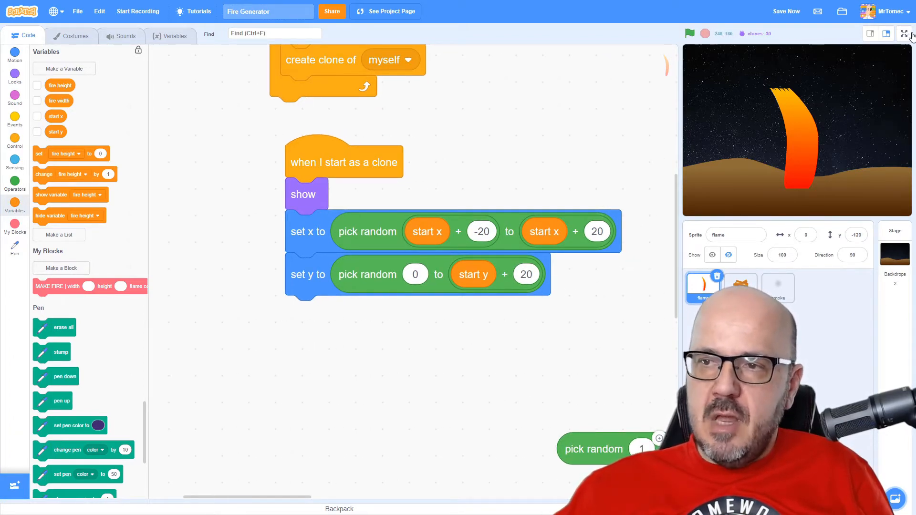
Step: Run the project in full-screen stage view, then return to the editor
{"action": "left_click", "coordinate": [904, 34]}
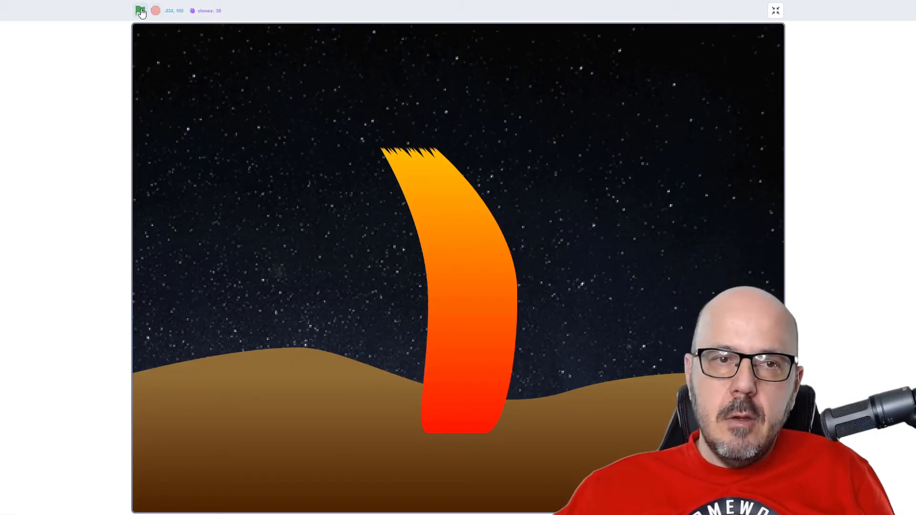
{"action": "left_click", "coordinate": [140, 11]}
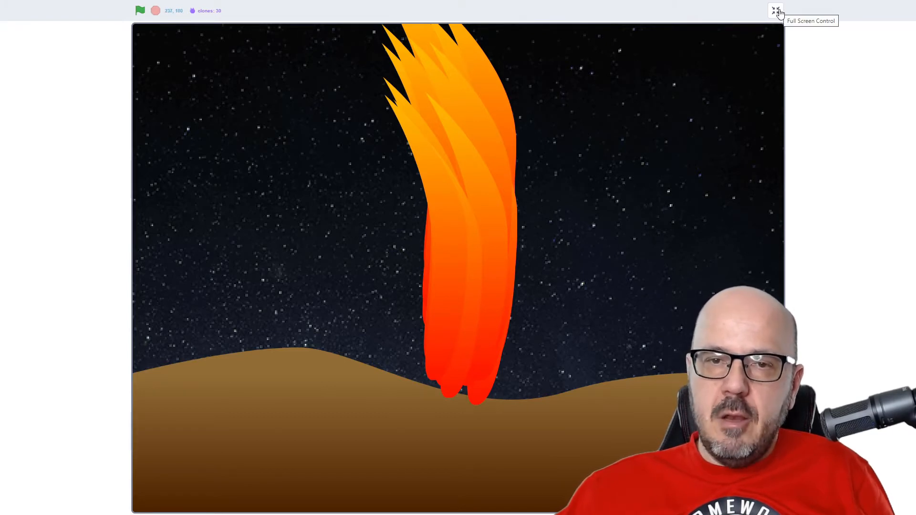
{"action": "left_click", "coordinate": [775, 11]}
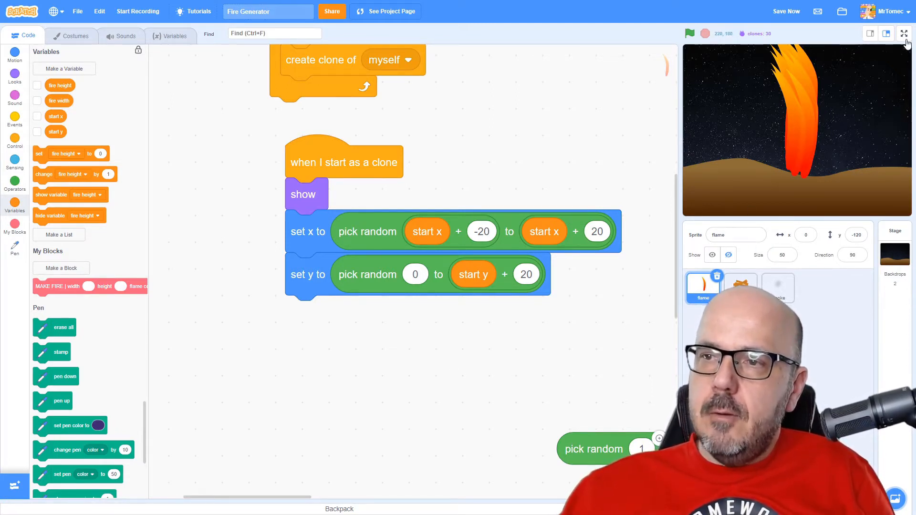
Step: Attach a forever loop of repeat 4 next costume and wait 0.1 seconds under set y
{"action": "left_click", "coordinate": [902, 34]}
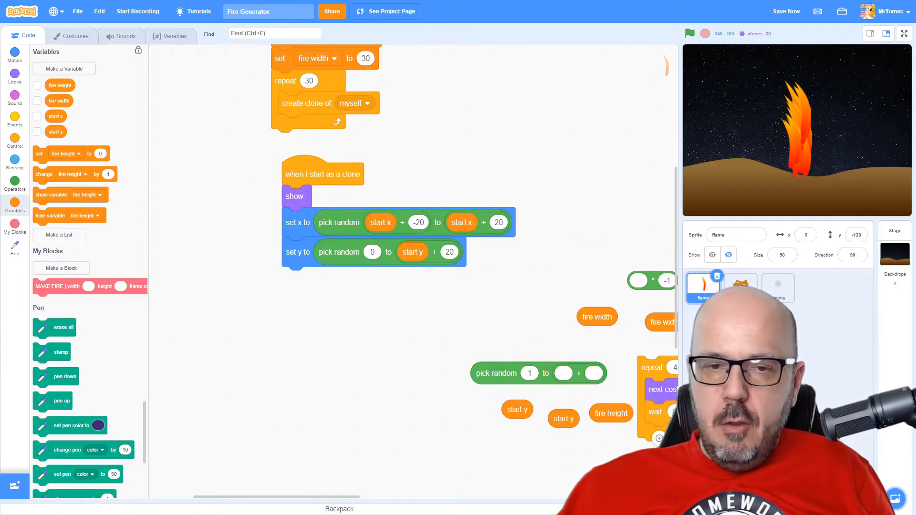
{"action": "scroll", "scroll_direction": "down", "scroll_amount": 3}
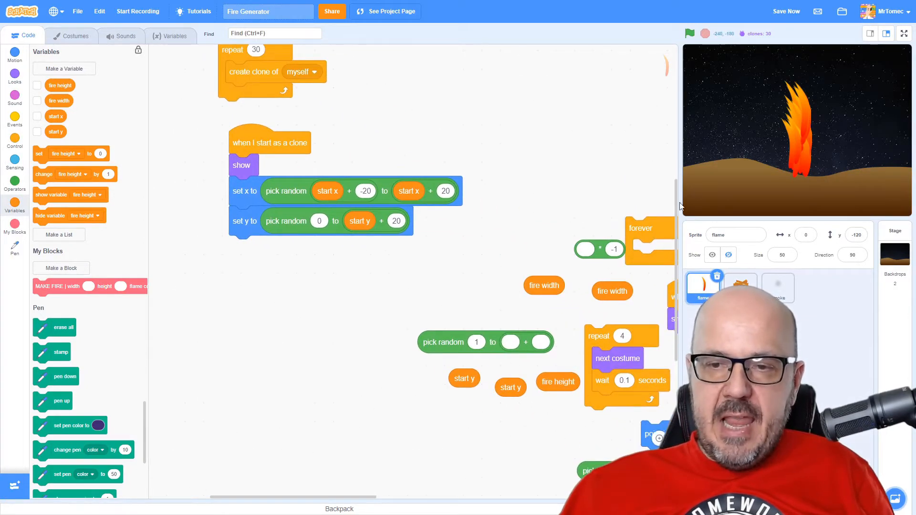
{"action": "left_click_drag", "start_coordinate": [640, 228], "coordinate": [246, 264]}
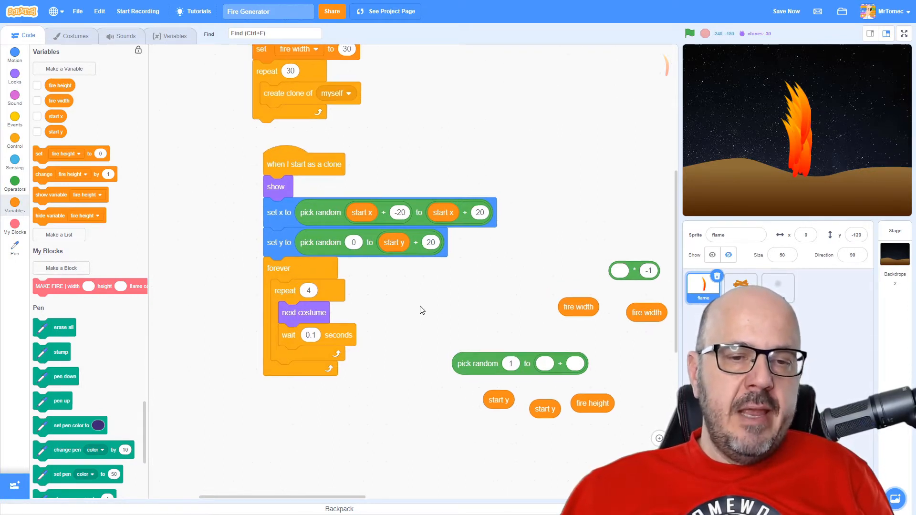
{"action": "scroll", "scroll_direction": "down", "scroll_amount": 3}
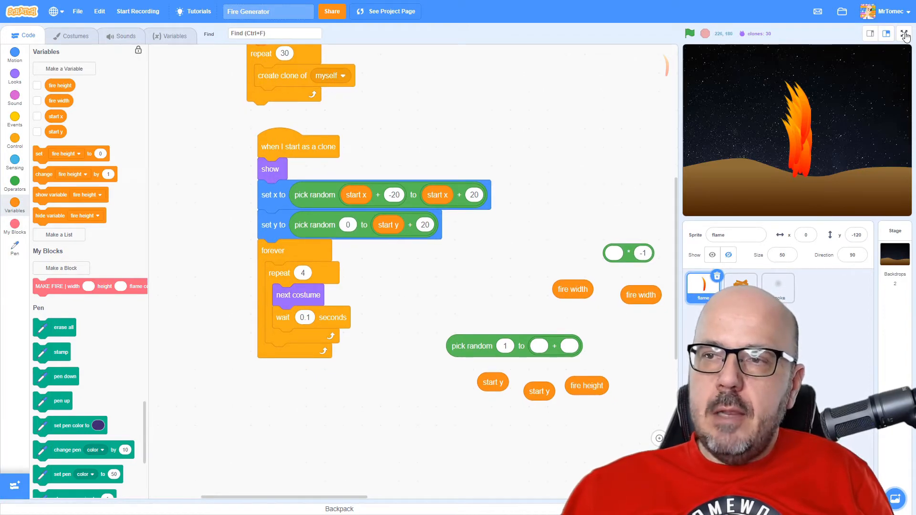
Step: Enlarge the stage to full screen to watch the flickering flame clones
{"action": "left_click", "coordinate": [905, 33]}
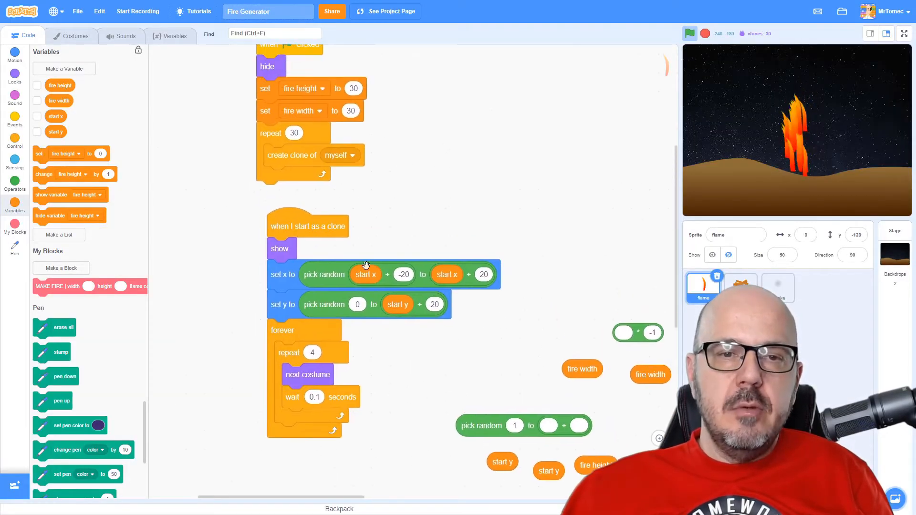
Step: Raise the clone repeat count from 30 to 100, exit full screen, and stop the project
{"action": "type", "text": "1"}
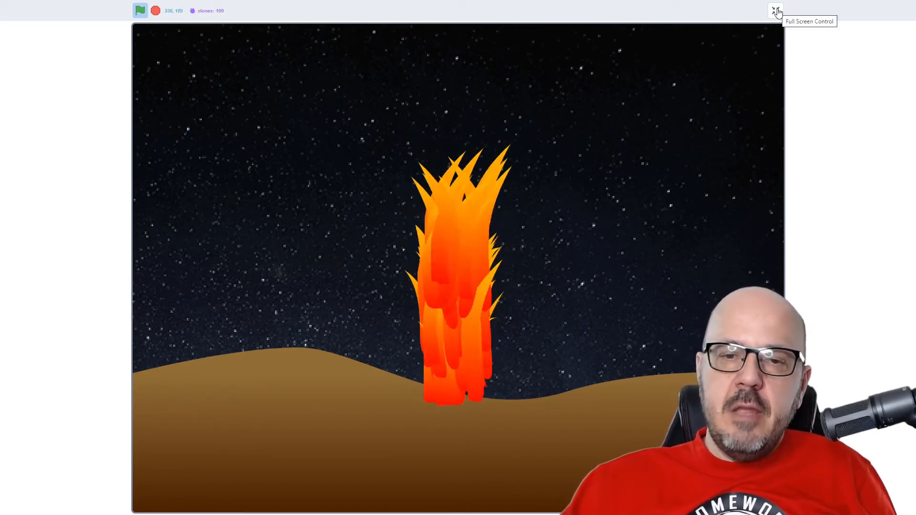
{"action": "left_click", "coordinate": [775, 10]}
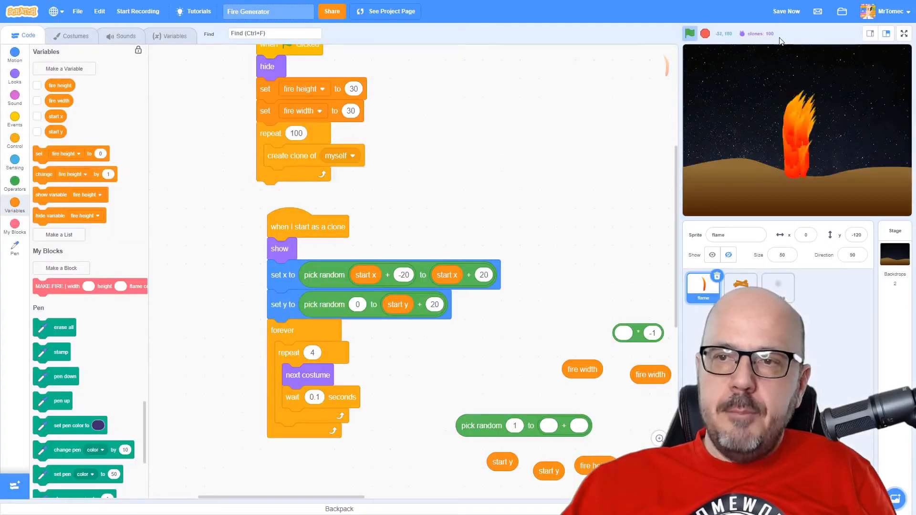
{"action": "left_click", "coordinate": [703, 33]}
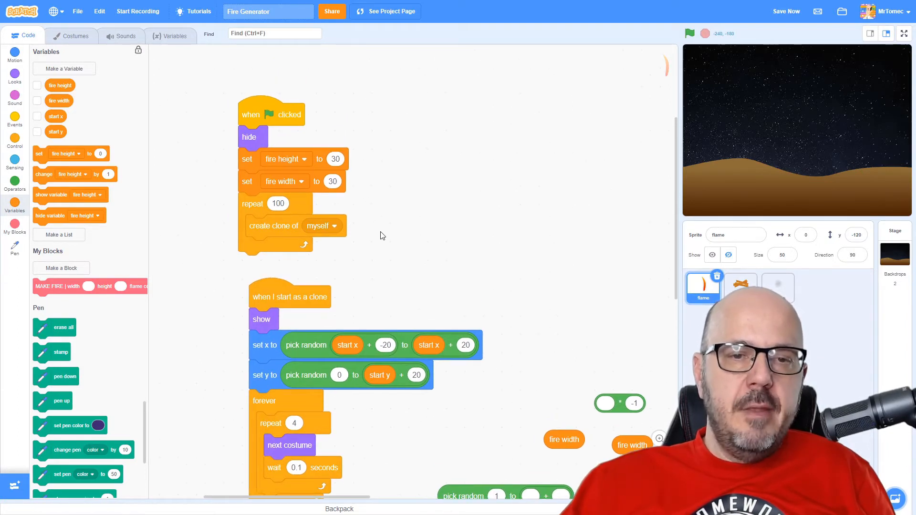
Step: Detach the clone loop and create a new custom block named 'make fire'
{"action": "left_click_drag", "start_coordinate": [252, 204], "coordinate": [422, 192]}
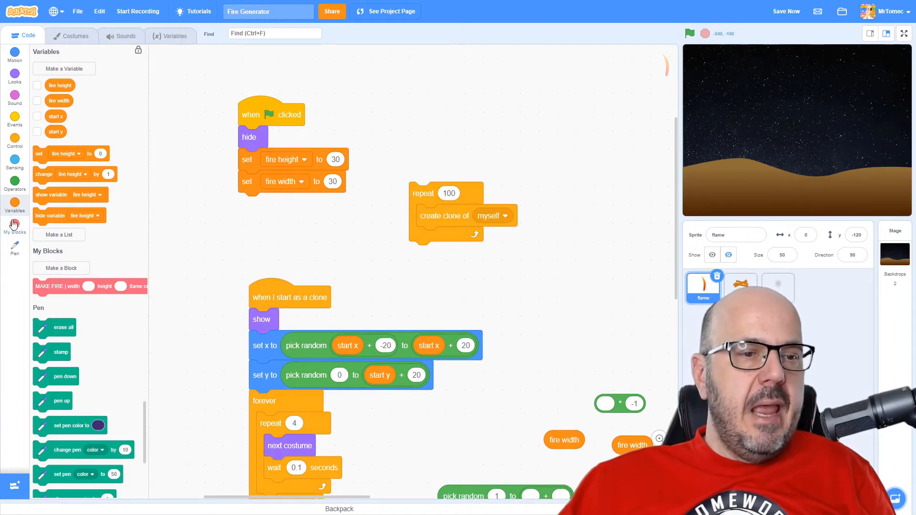
{"action": "left_click", "coordinate": [14, 226]}
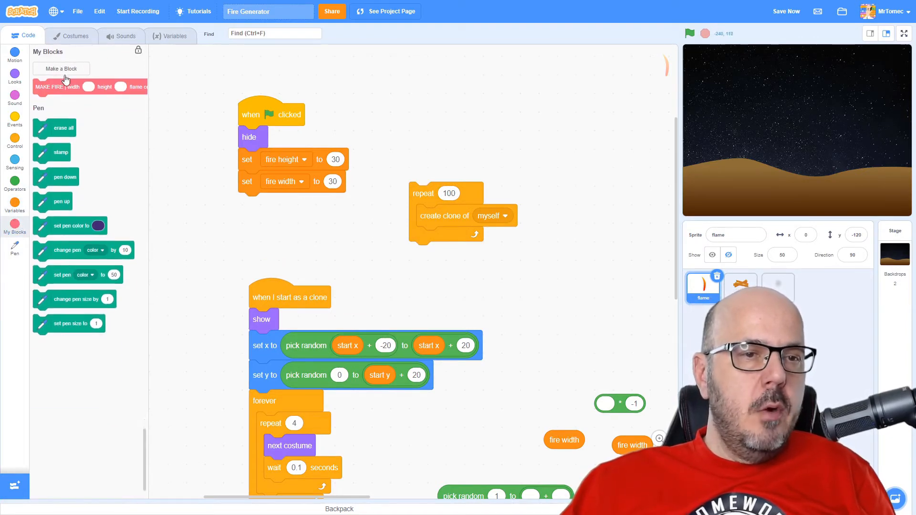
{"action": "left_click", "coordinate": [60, 68]}
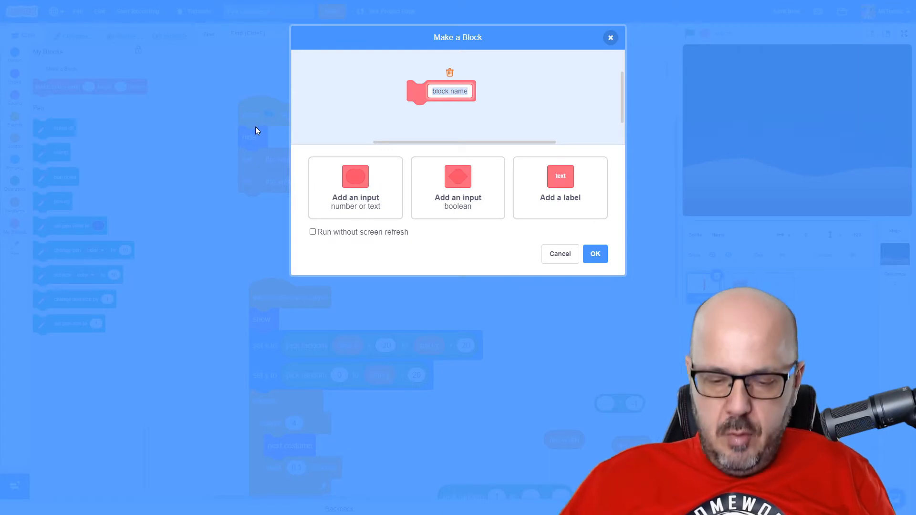
{"action": "type", "text": "make f"}
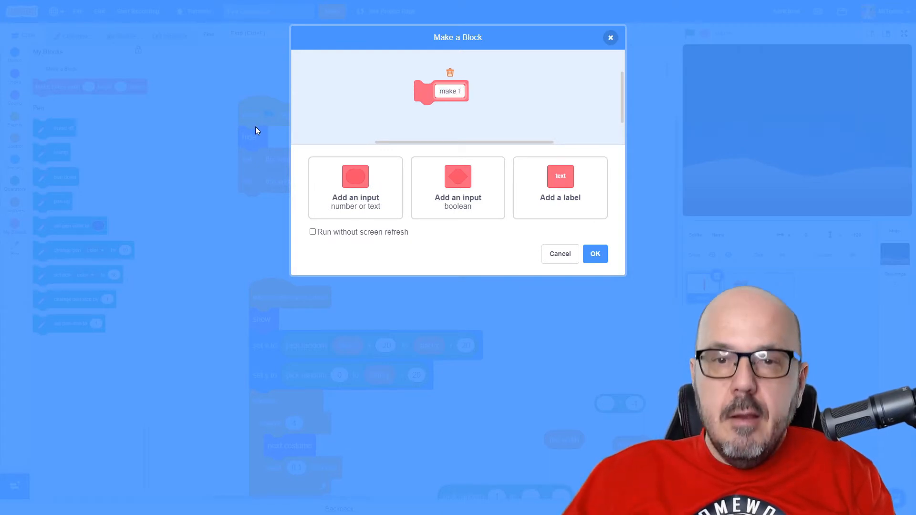
{"action": "type", "text": "ire"}
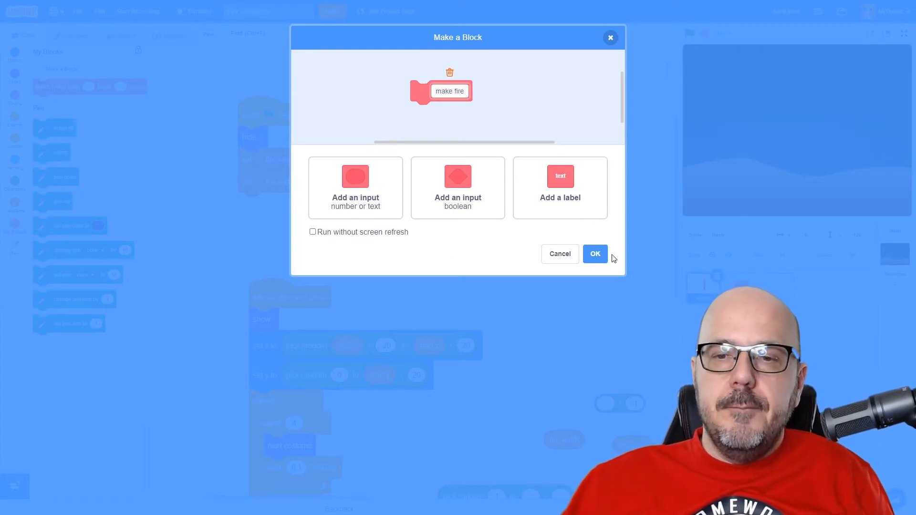
{"action": "left_click", "coordinate": [593, 253]}
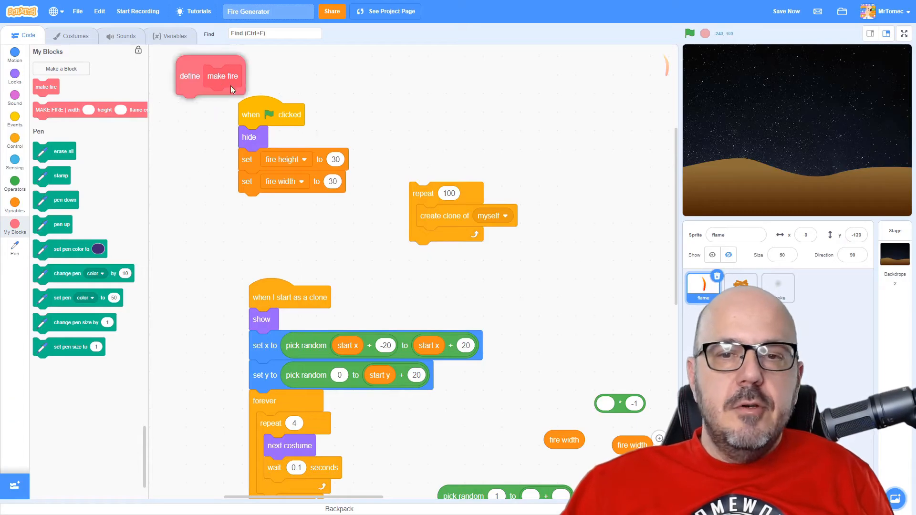
Step: Attach the define make fire block above the 100-clone loop and edit its definition
{"action": "left_click_drag", "start_coordinate": [222, 76], "coordinate": [476, 152]}
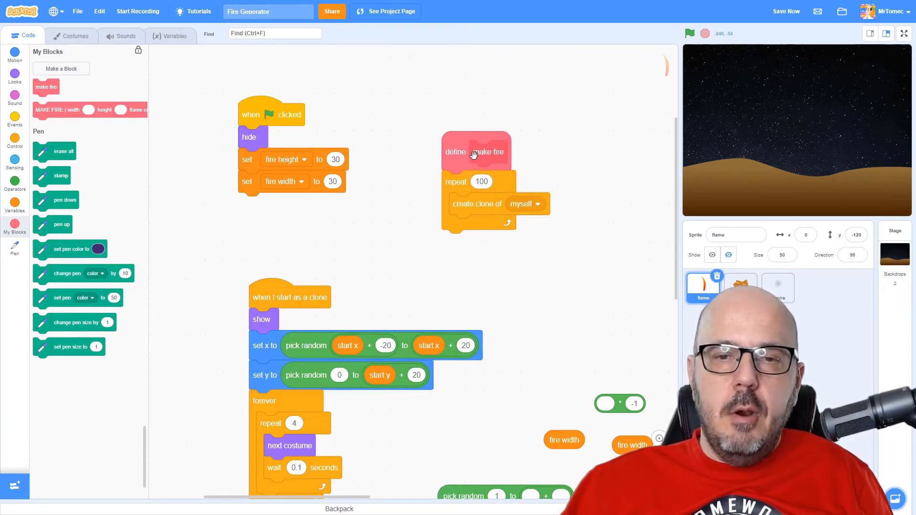
{"action": "right_click", "coordinate": [475, 152]}
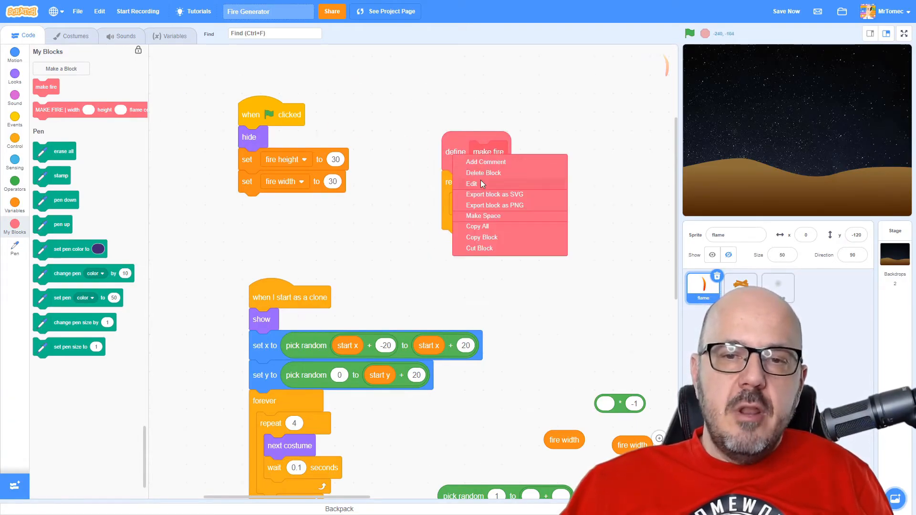
{"action": "left_click", "coordinate": [472, 183]}
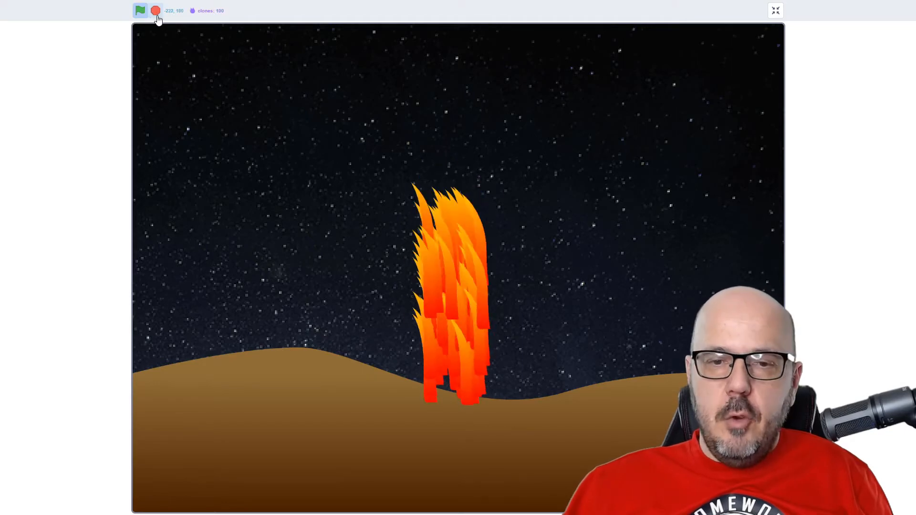
{"action": "mouse_move", "coordinate": [155, 10]}
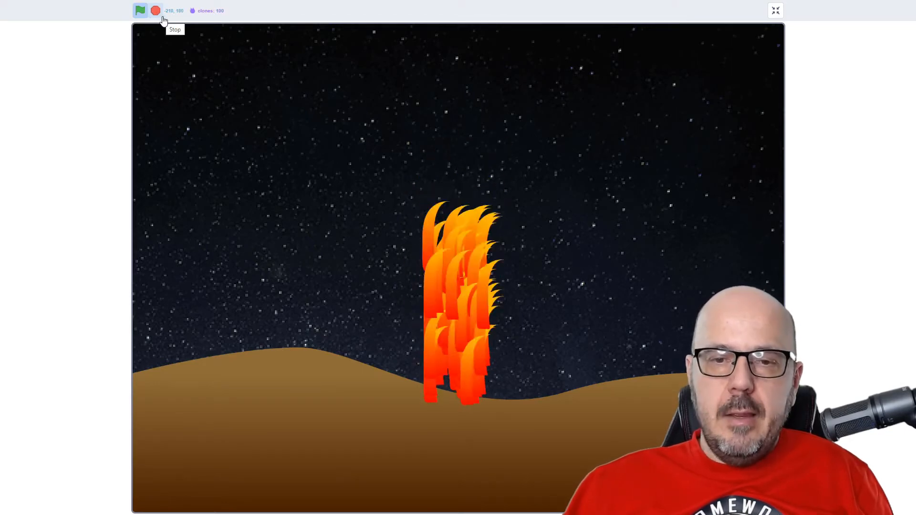
{"action": "mouse_move", "coordinate": [180, 76]}
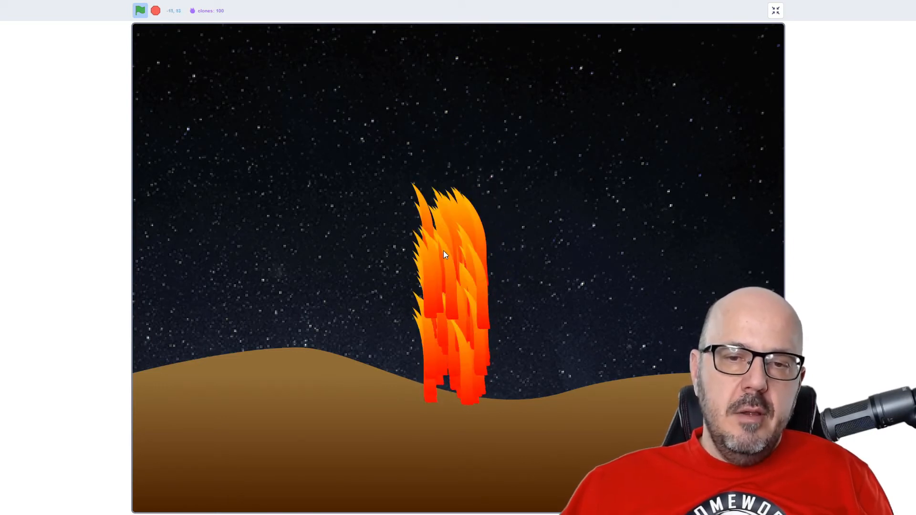
{"action": "mouse_move", "coordinate": [461, 233]}
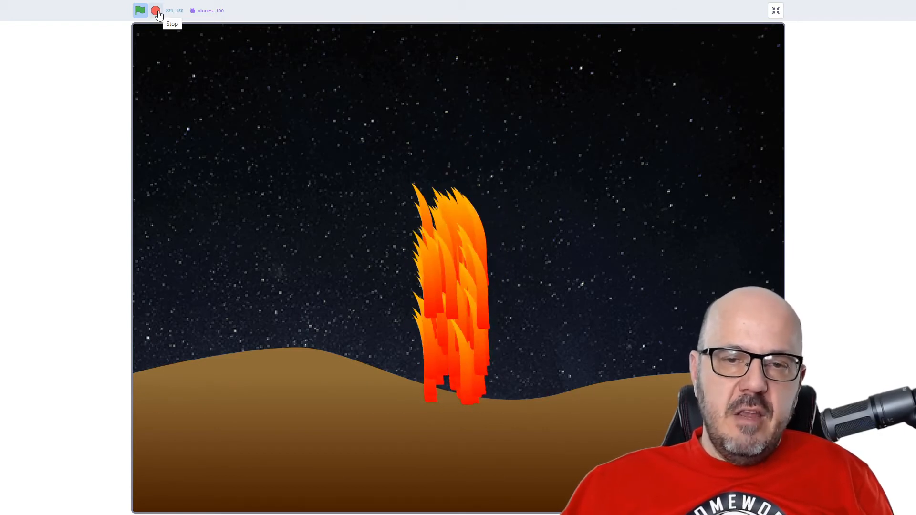
Step: Stop the 100-clone fire, leaving only the empty night desert on stage
{"action": "left_click", "coordinate": [156, 10]}
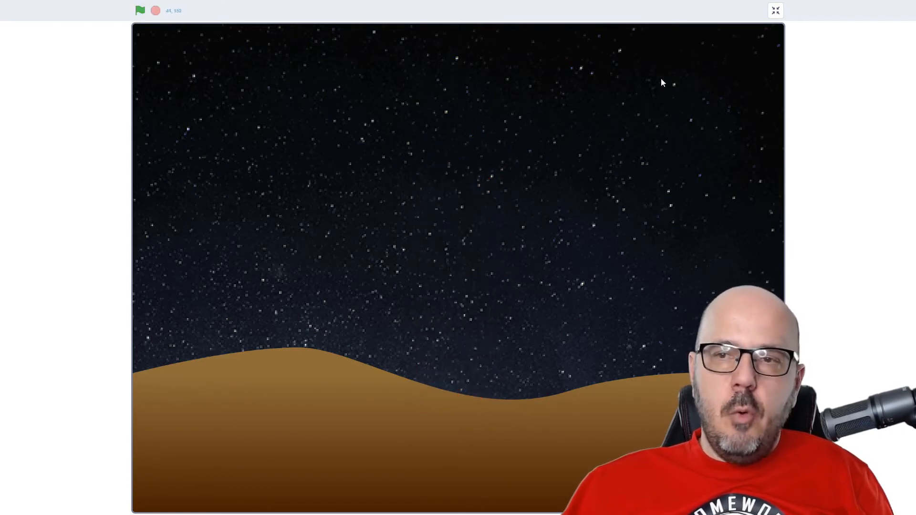
{"action": "left_click", "coordinate": [775, 10]}
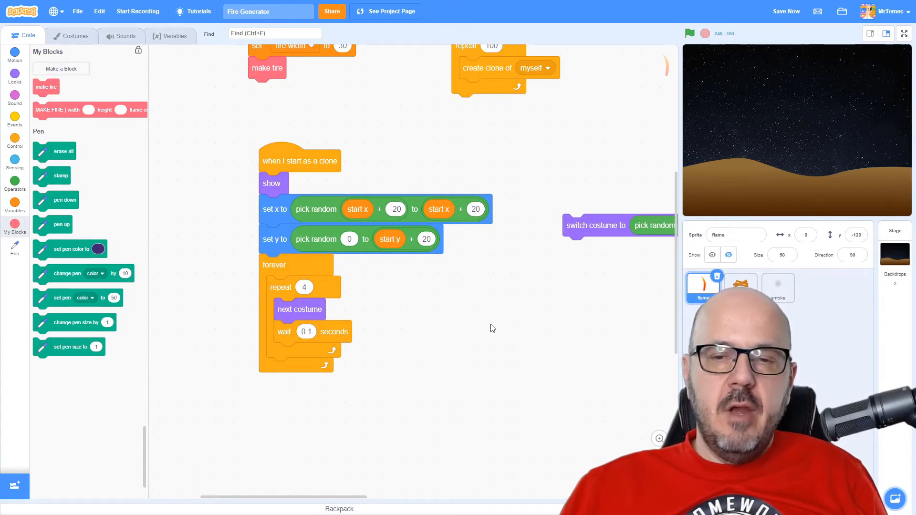
{"action": "mouse_move", "coordinate": [447, 274]}
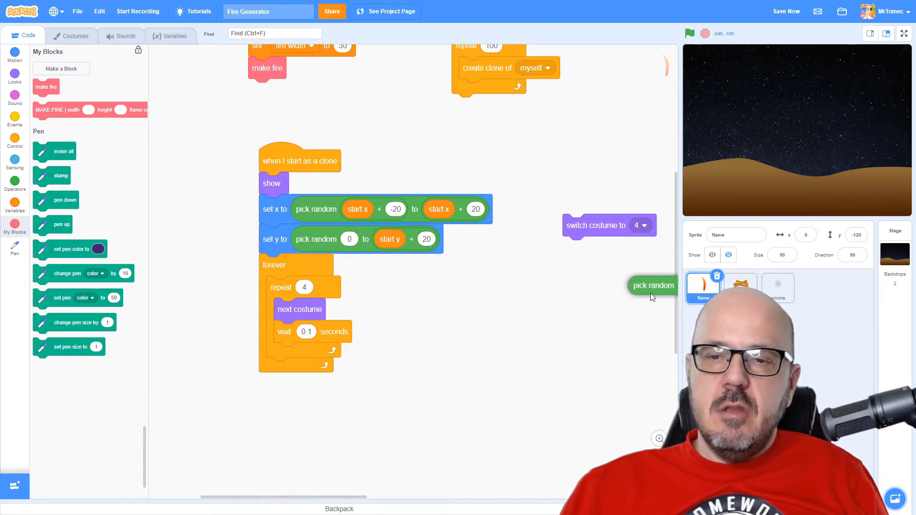
Step: Make each flame clone switch to costume 'pick random 1 to 8' right after setting y
{"action": "left_click_drag", "start_coordinate": [596, 226], "coordinate": [293, 265]}
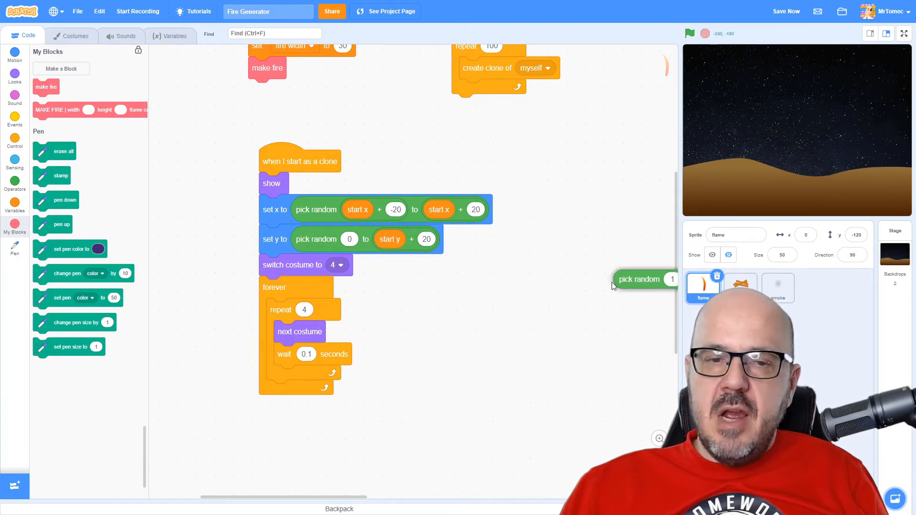
{"action": "left_click_drag", "start_coordinate": [642, 279], "coordinate": [373, 272]}
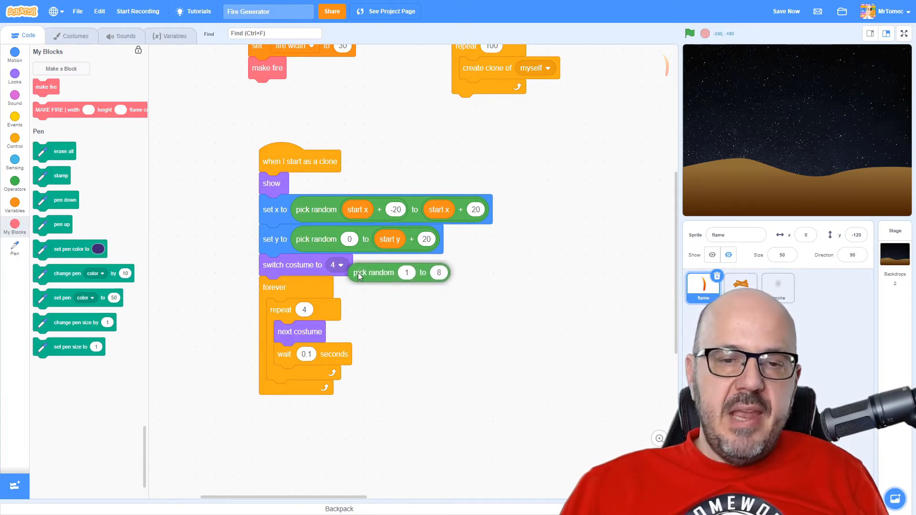
{"action": "left_click_drag", "start_coordinate": [373, 273], "coordinate": [351, 265]}
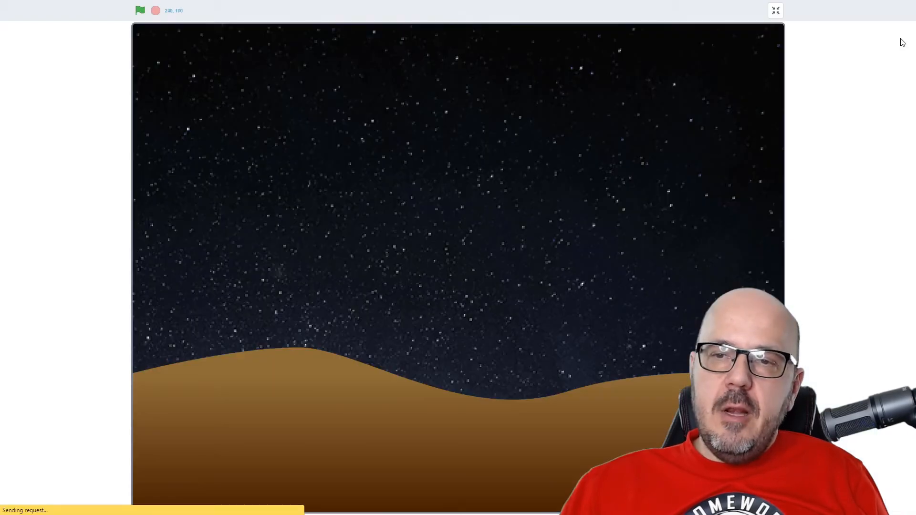
Step: Run the fire full screen to test the random starting costumes, then return to the editor
{"action": "left_click", "coordinate": [140, 11]}
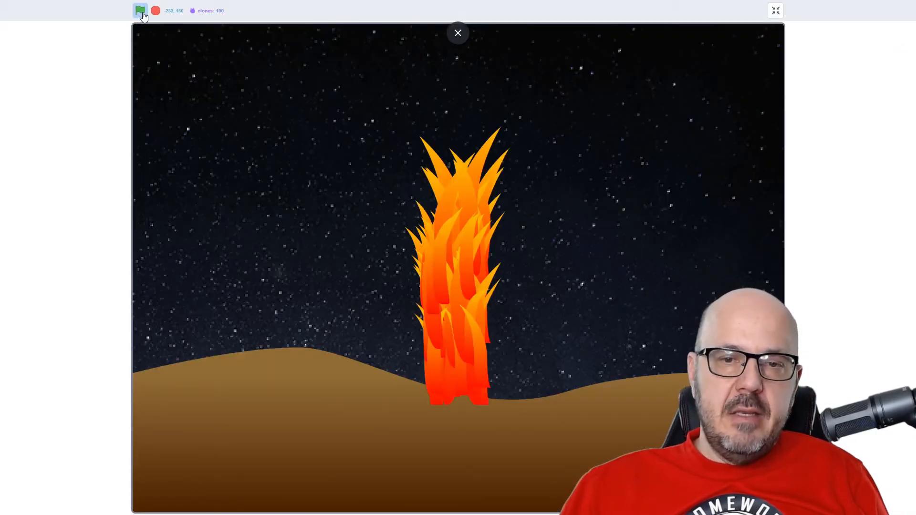
{"action": "left_click", "coordinate": [141, 10]}
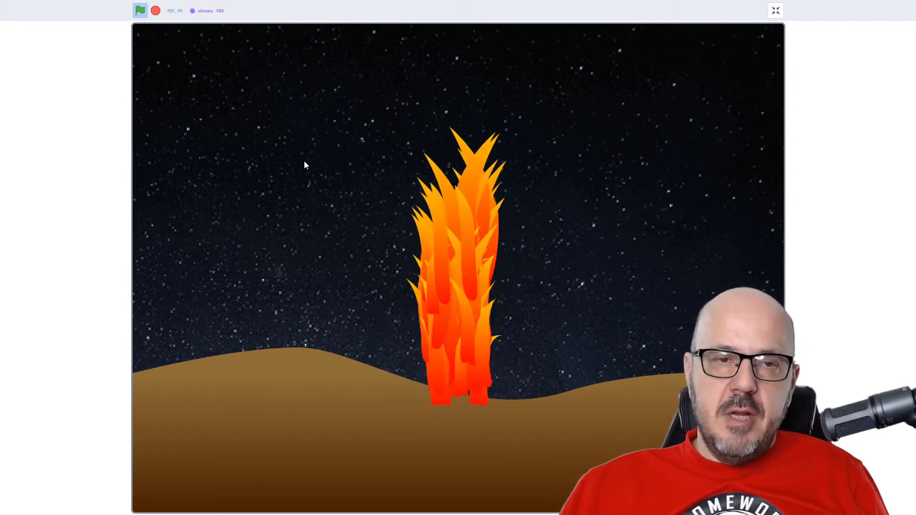
{"action": "left_click", "coordinate": [155, 10]}
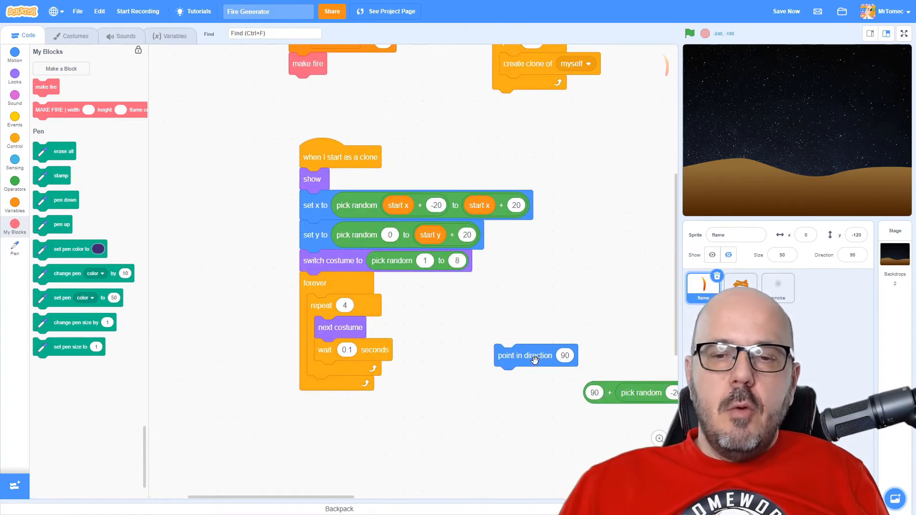
Step: Put 'point in direction 90 + pick random -20 to 20' at the top of the forever loop
{"action": "left_click_drag", "start_coordinate": [534, 355], "coordinate": [481, 325]}
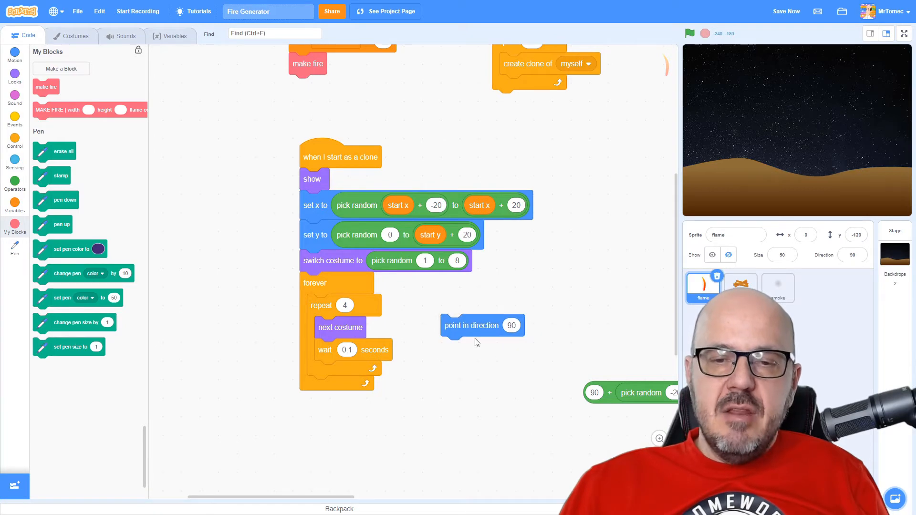
{"action": "mouse_move", "coordinate": [452, 382]}
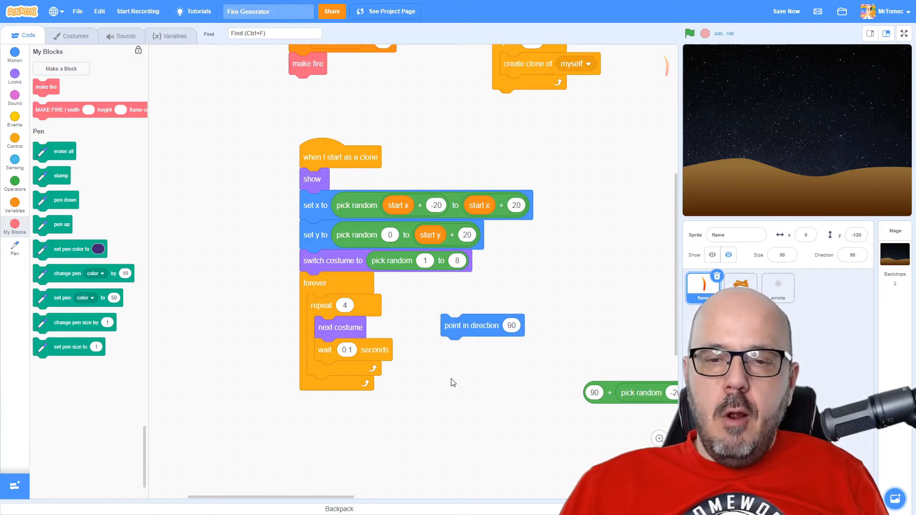
{"action": "mouse_move", "coordinate": [463, 325]}
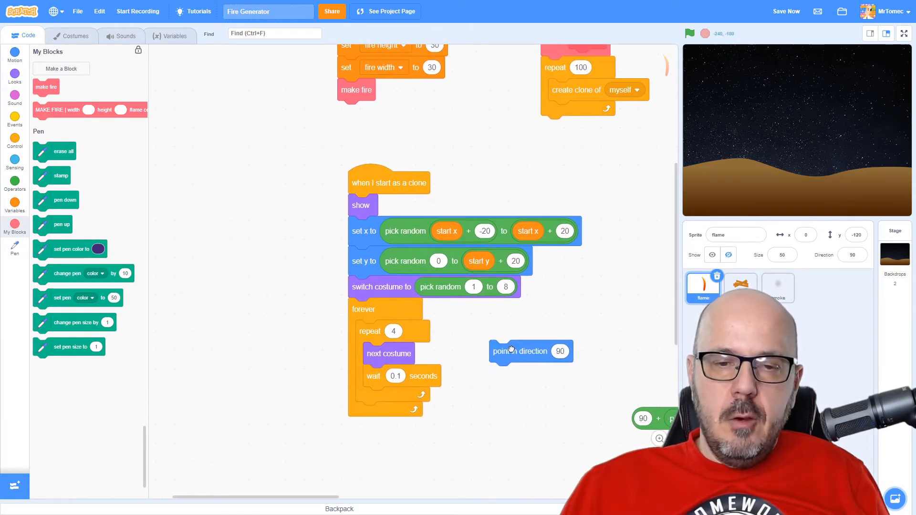
{"action": "left_click_drag", "start_coordinate": [520, 351], "coordinate": [417, 322]}
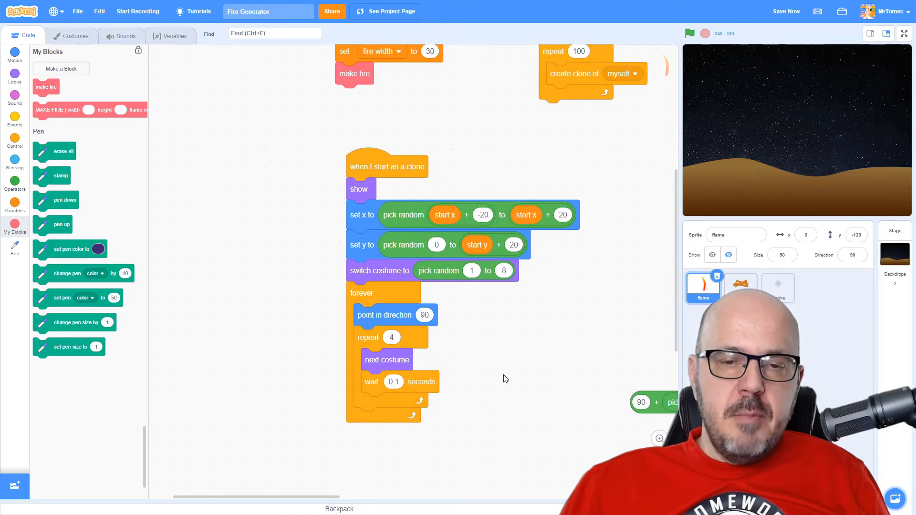
{"action": "mouse_move", "coordinate": [525, 399]}
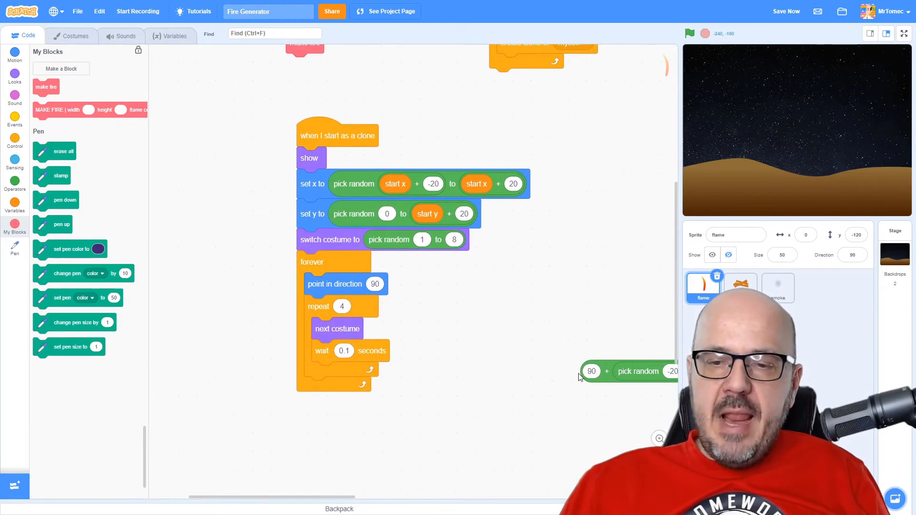
{"action": "left_click_drag", "start_coordinate": [637, 371], "coordinate": [584, 382]}
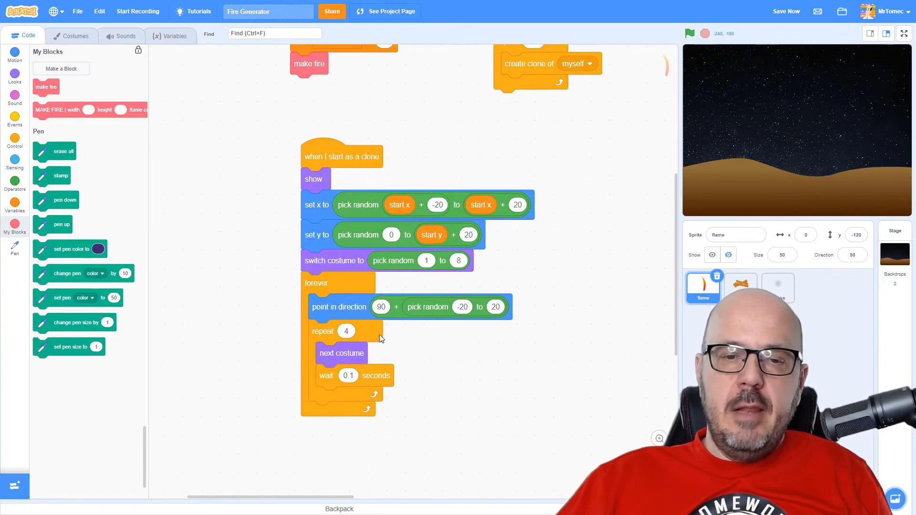
{"action": "mouse_move", "coordinate": [339, 307]}
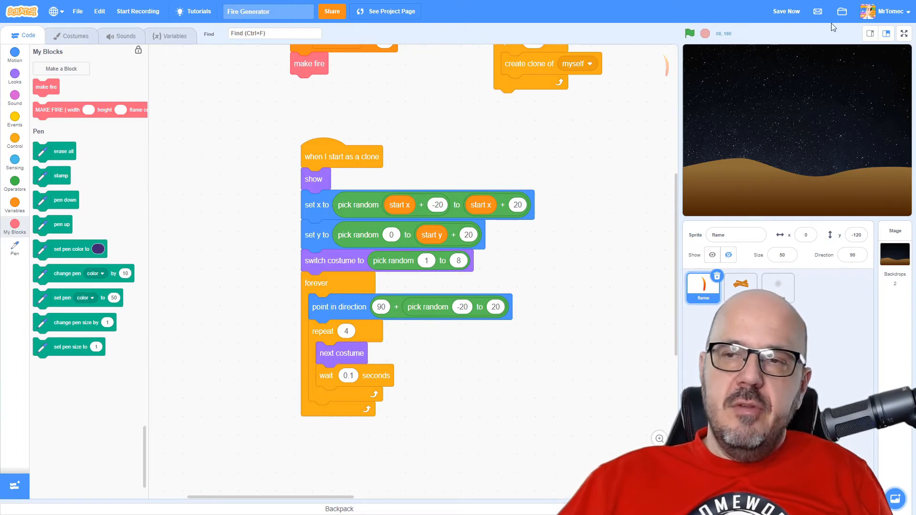
{"action": "left_click", "coordinate": [903, 34]}
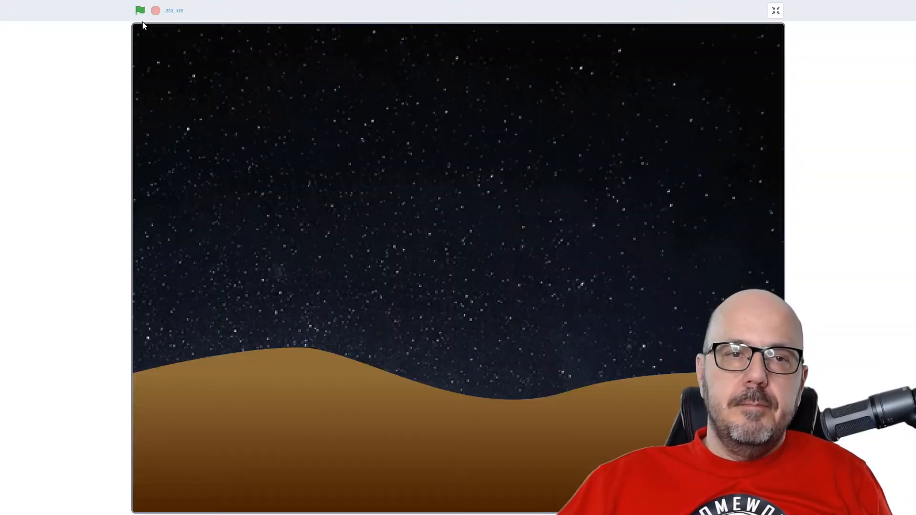
{"action": "left_click", "coordinate": [140, 11]}
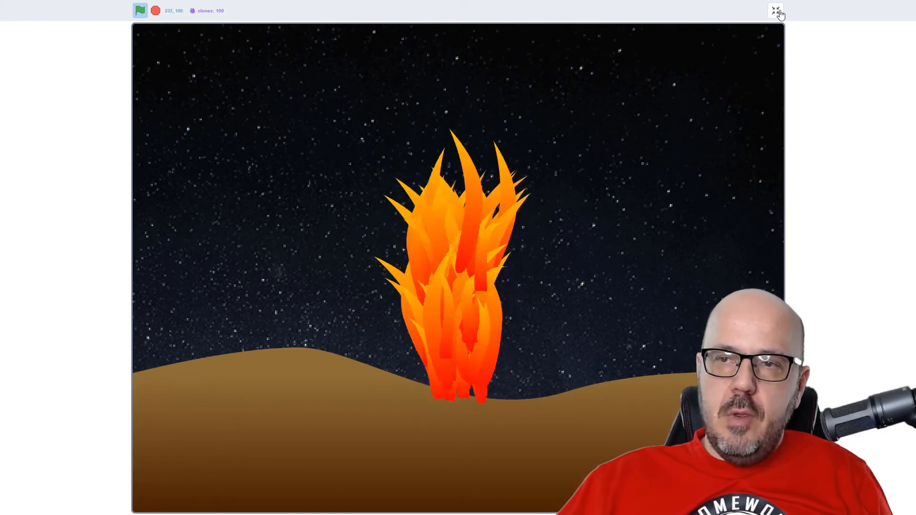
{"action": "left_click", "coordinate": [774, 11]}
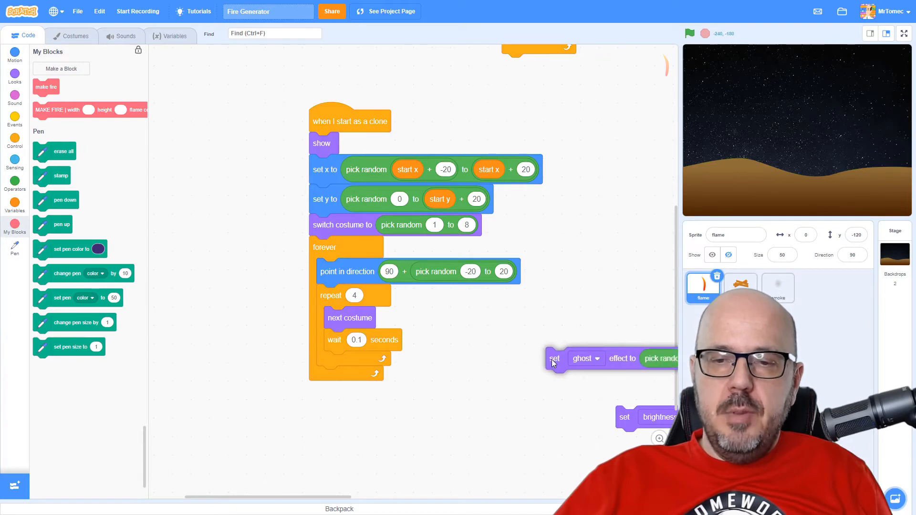
Step: Add 'set ghost effect to pick random 0 to 50' to the forever loop and view full screen
{"action": "left_click_drag", "start_coordinate": [554, 358], "coordinate": [359, 296]}
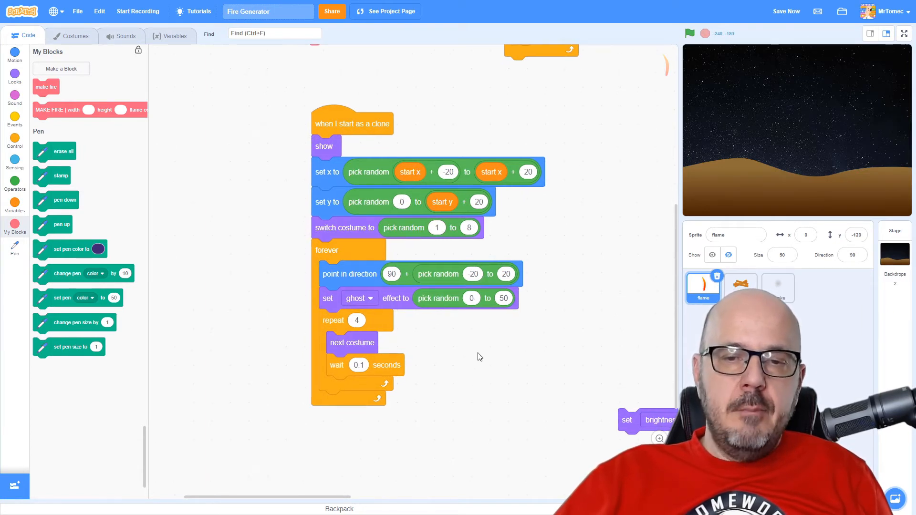
{"action": "mouse_move", "coordinate": [457, 301]}
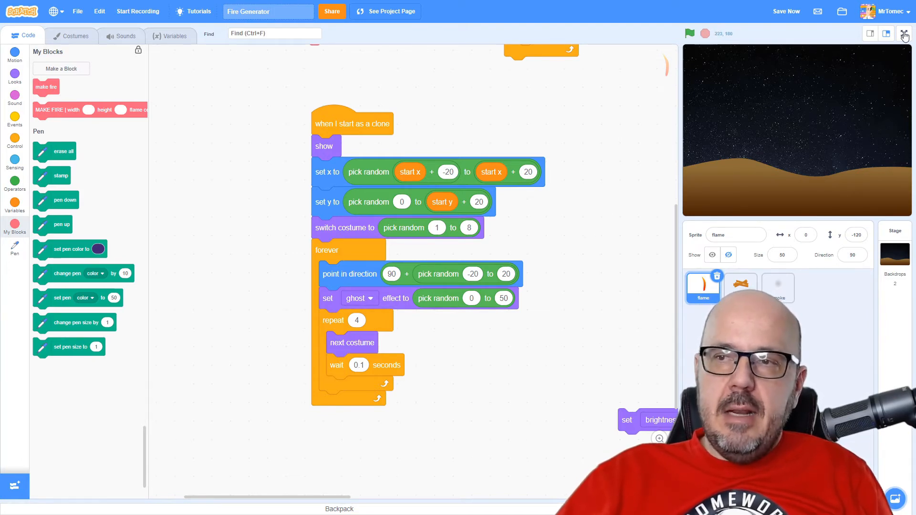
{"action": "left_click", "coordinate": [902, 33]}
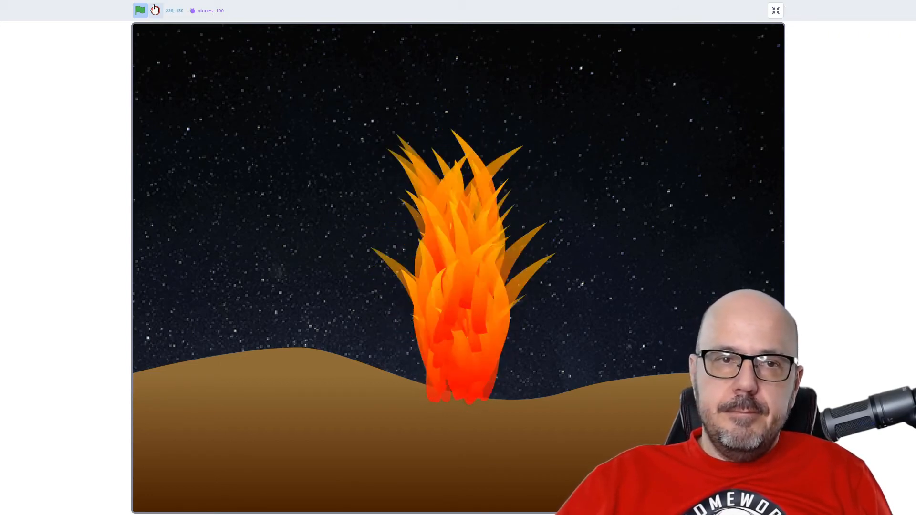
Step: Add 'set brightness effect to pick random -10 to 50' to the loop and preview full screen
{"action": "left_click", "coordinate": [775, 10]}
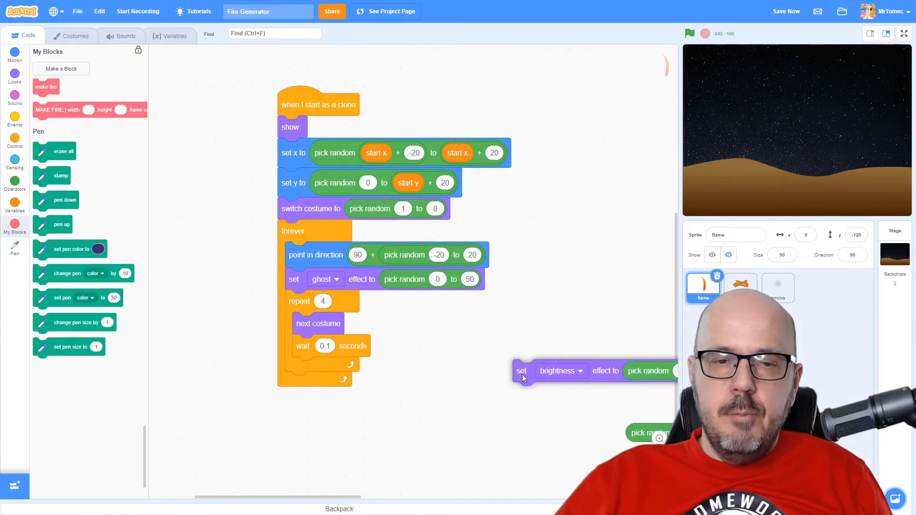
{"action": "left_click_drag", "start_coordinate": [521, 371], "coordinate": [303, 299]}
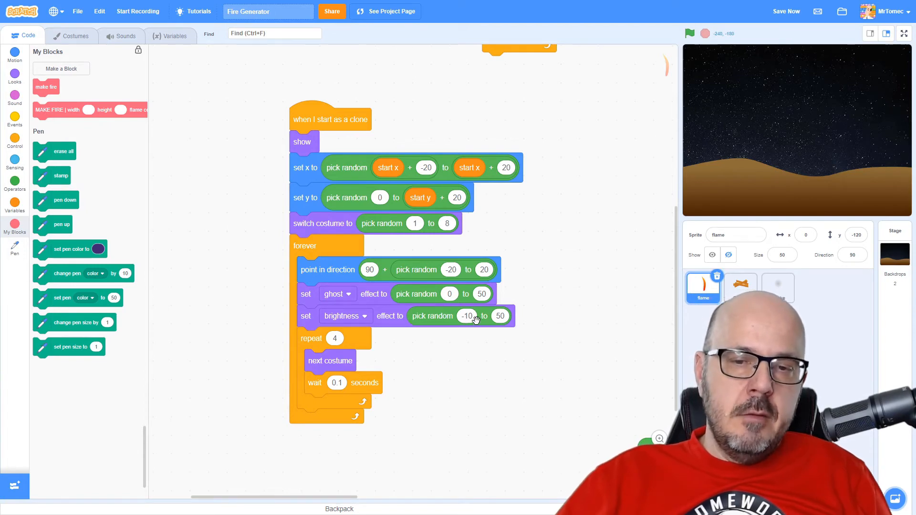
{"action": "mouse_move", "coordinate": [511, 346]}
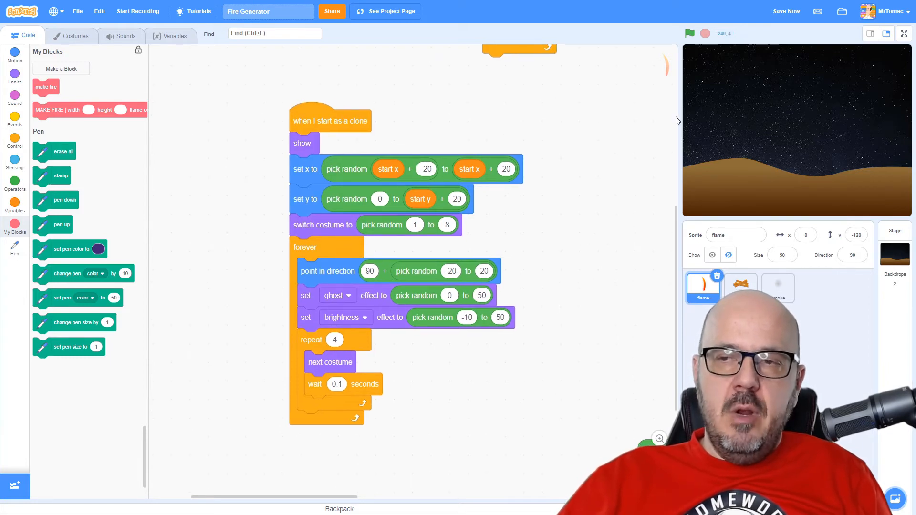
{"action": "left_click", "coordinate": [903, 33]}
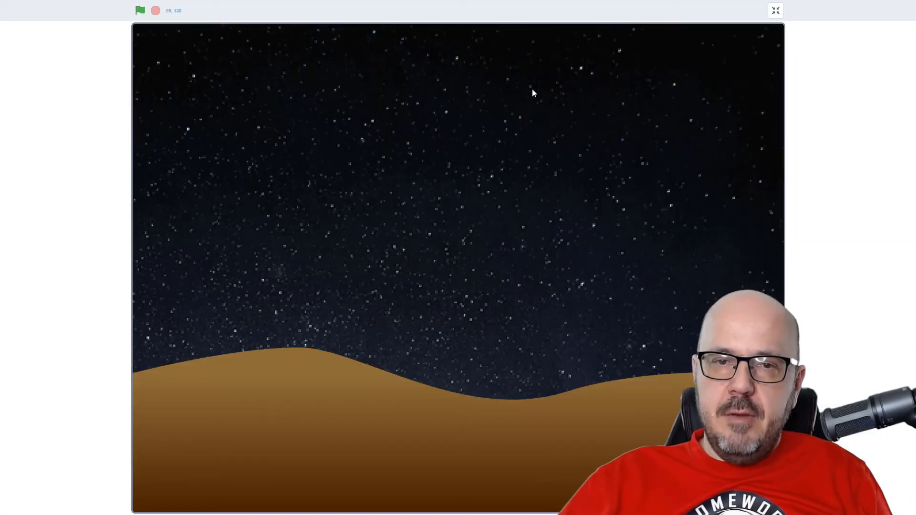
{"action": "left_click", "coordinate": [140, 11]}
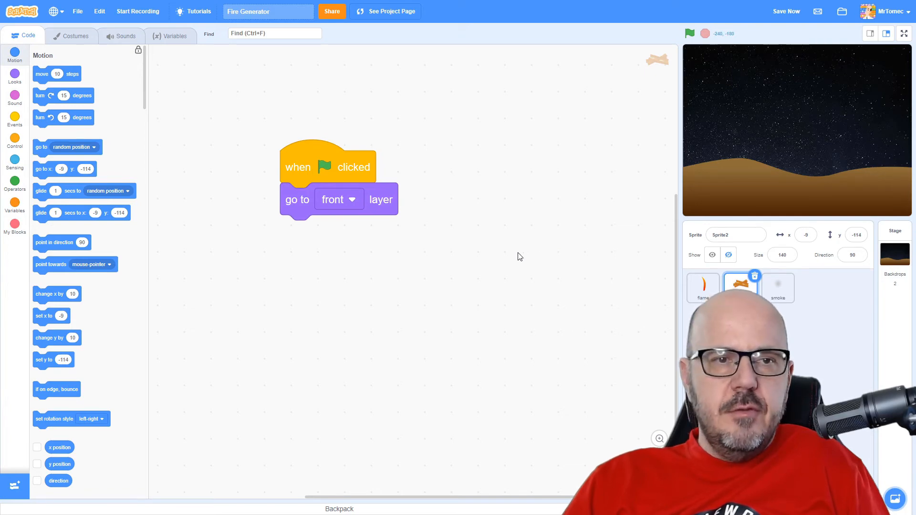
Step: Select Sprite2, the log bonfire, and make it visible on the stage
{"action": "left_click", "coordinate": [75, 35]}
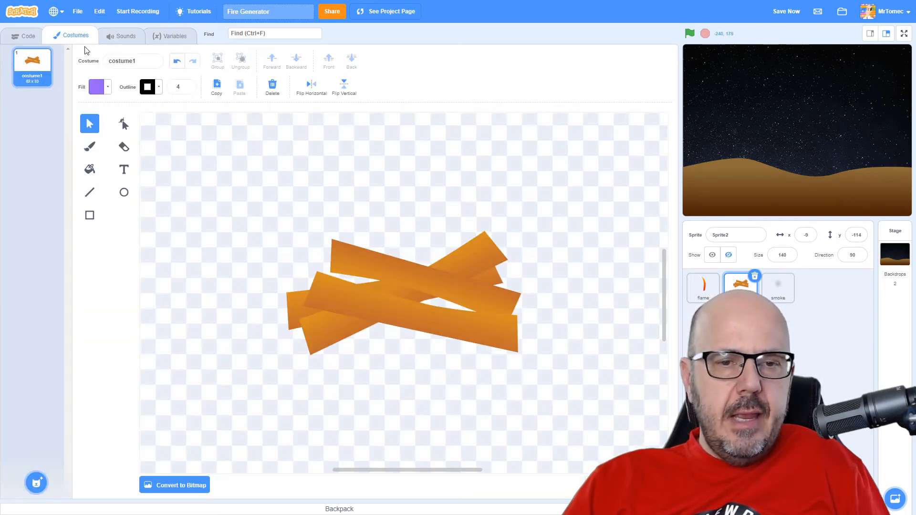
{"action": "left_click", "coordinate": [28, 36]}
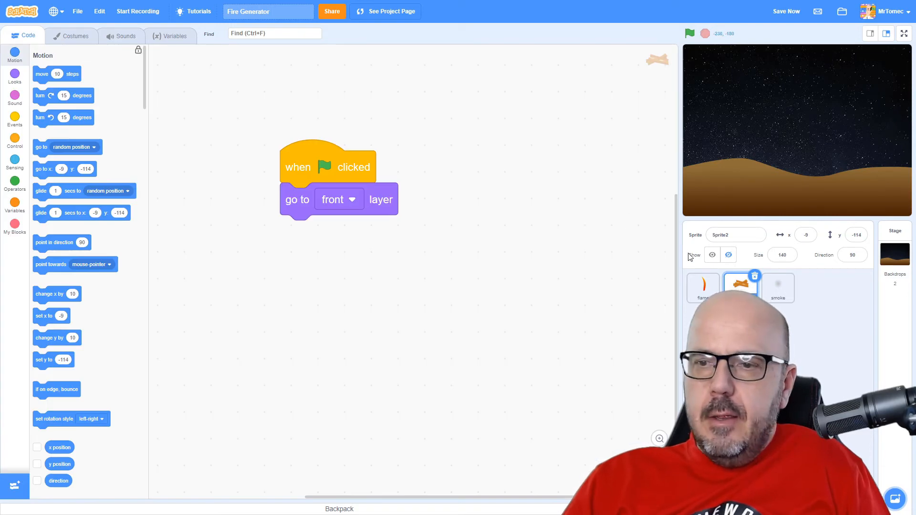
{"action": "left_click", "coordinate": [711, 255]}
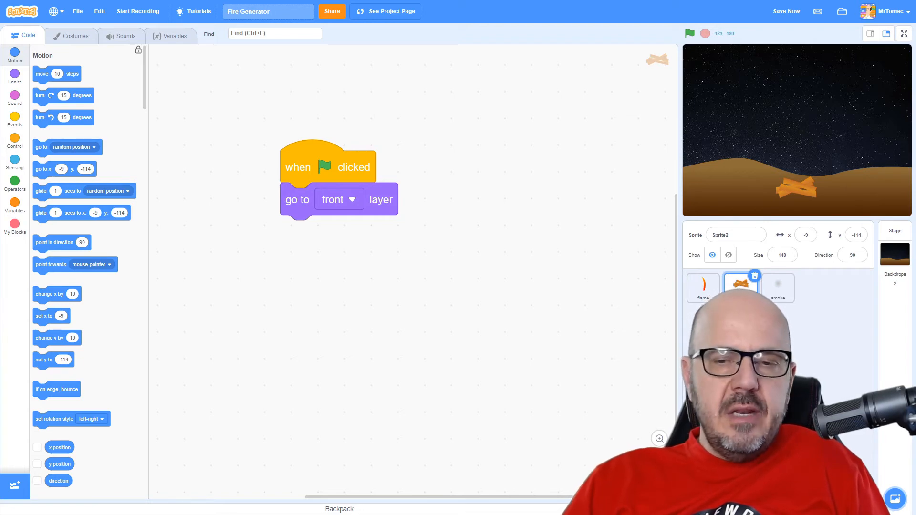
Step: Inspect the smoke sprite's blurry costume, then return to its script
{"action": "left_click", "coordinate": [777, 287]}
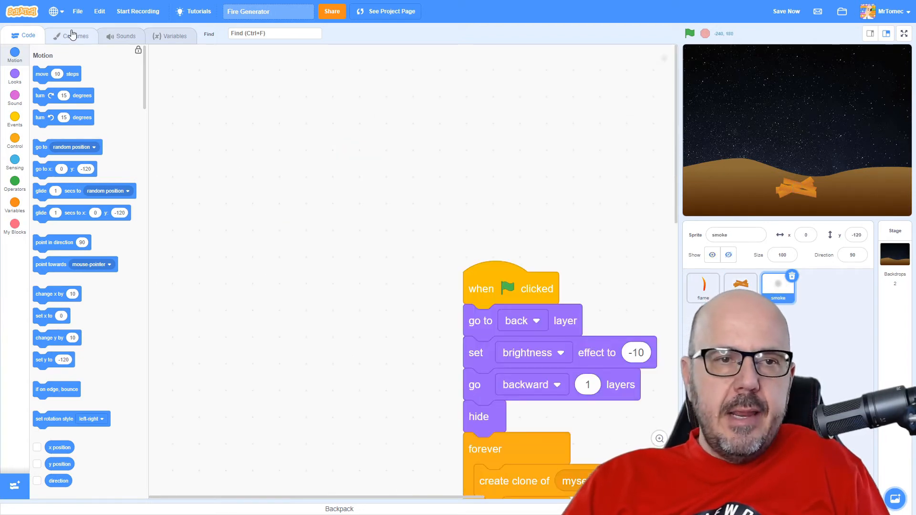
{"action": "left_click", "coordinate": [75, 35]}
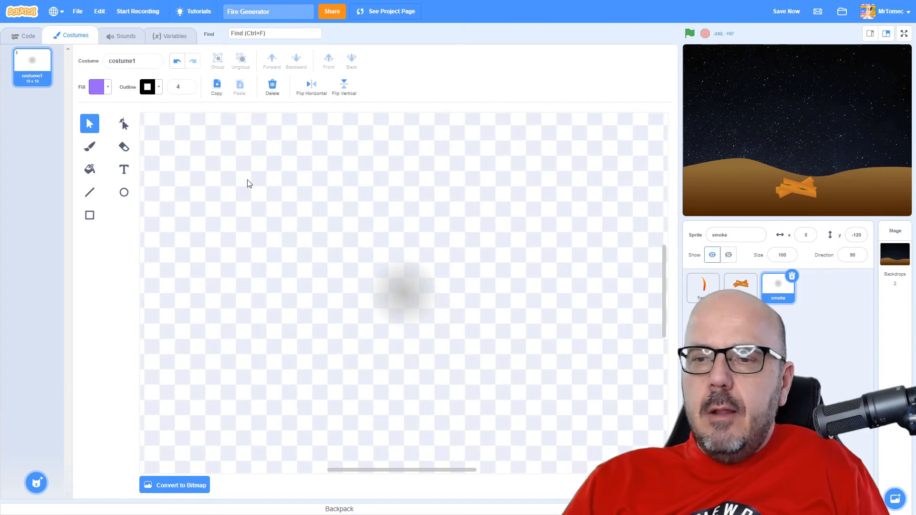
{"action": "left_click", "coordinate": [24, 35]}
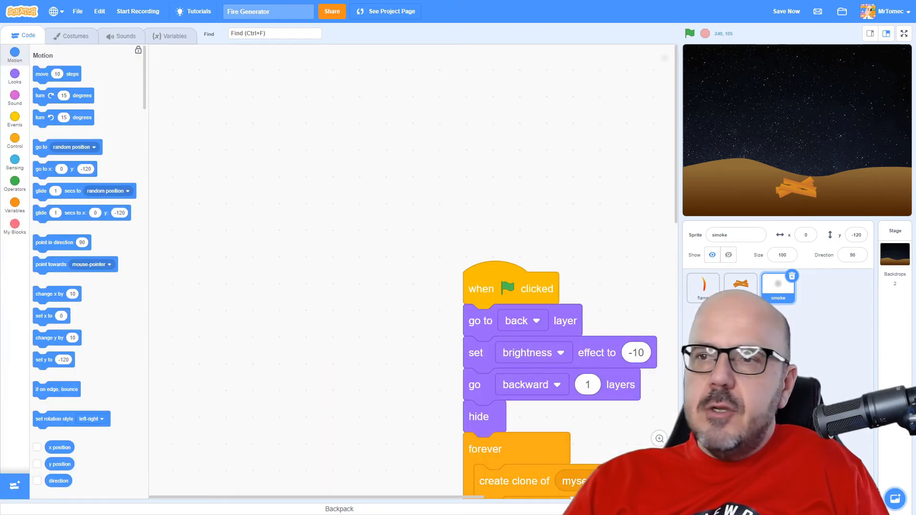
{"action": "left_click", "coordinate": [903, 33]}
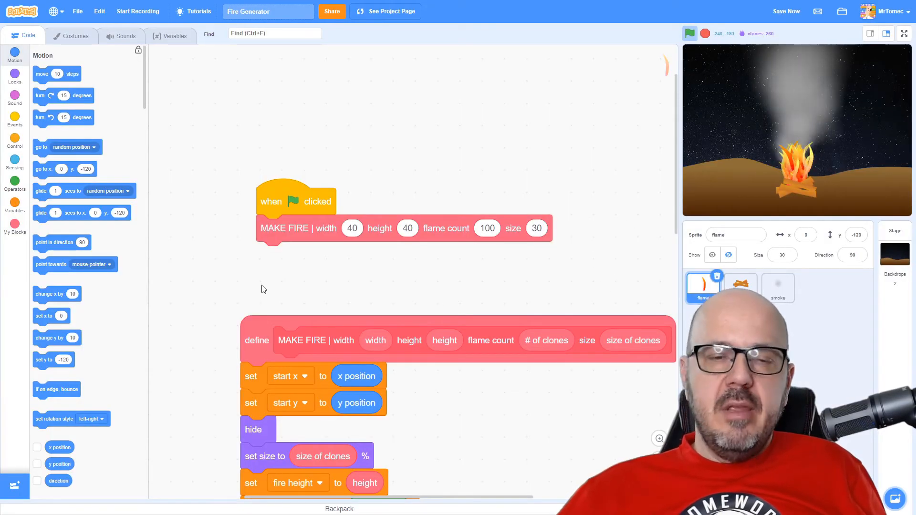
{"action": "mouse_move", "coordinate": [402, 286]}
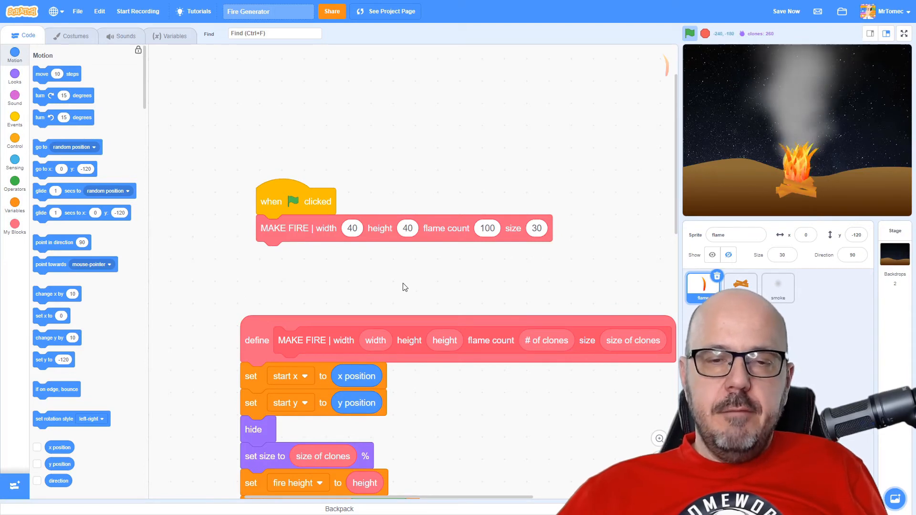
{"action": "mouse_move", "coordinate": [442, 432]}
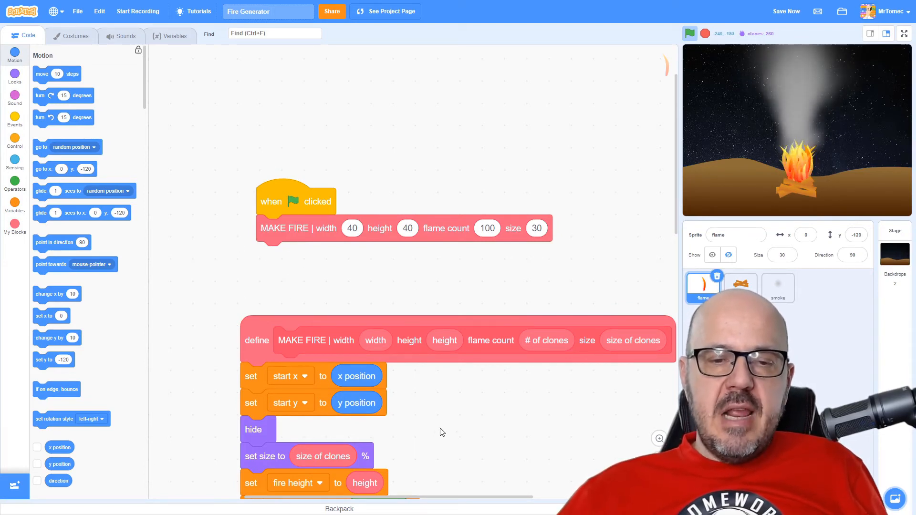
Step: Scroll down through the define MAKE FIRE script
{"action": "scroll", "scroll_direction": "down", "scroll_amount": 3}
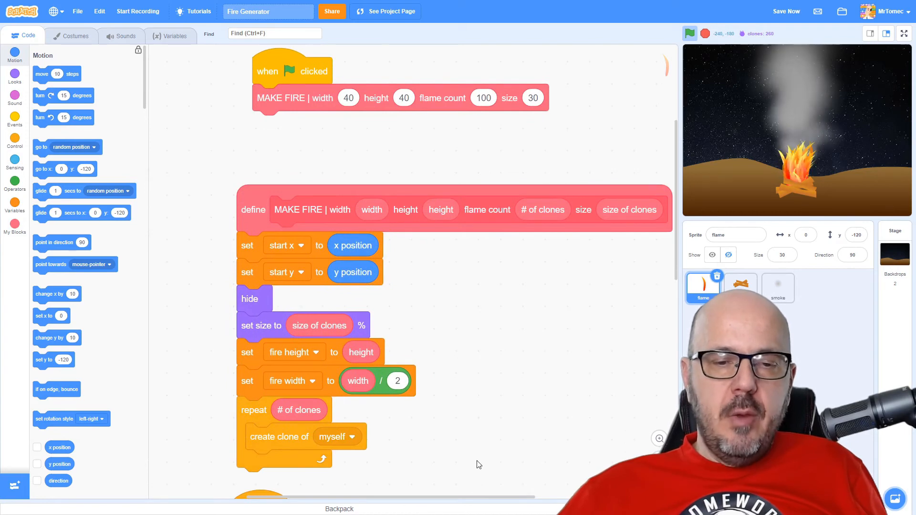
{"action": "scroll", "scroll_direction": "down", "scroll_amount": 3}
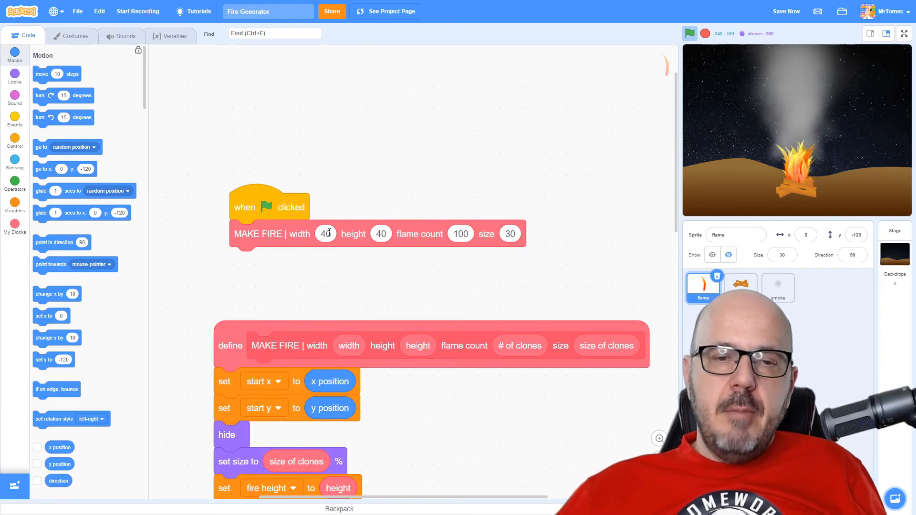
Step: Set MAKE FIRE to width 100, height 80 and 200 flames, previewing the blaze full screen
{"action": "left_click", "coordinate": [324, 233]}
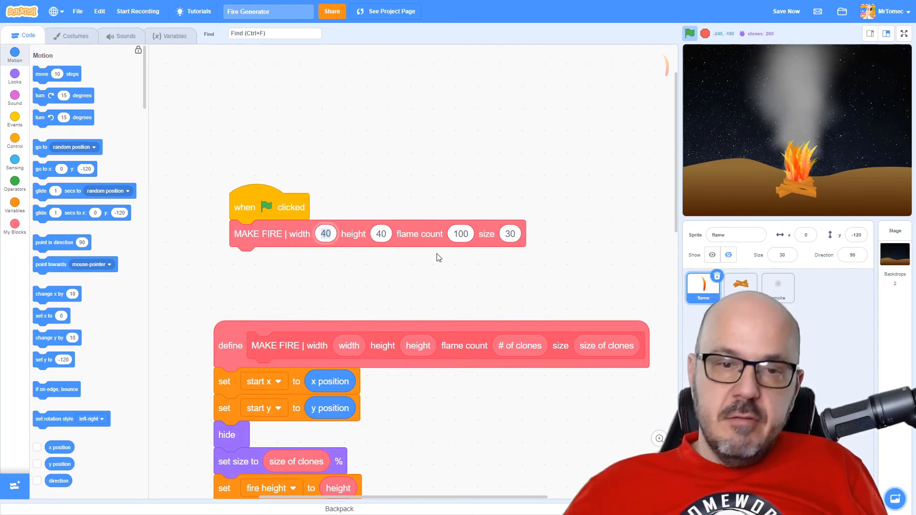
{"action": "type", "text": "100"}
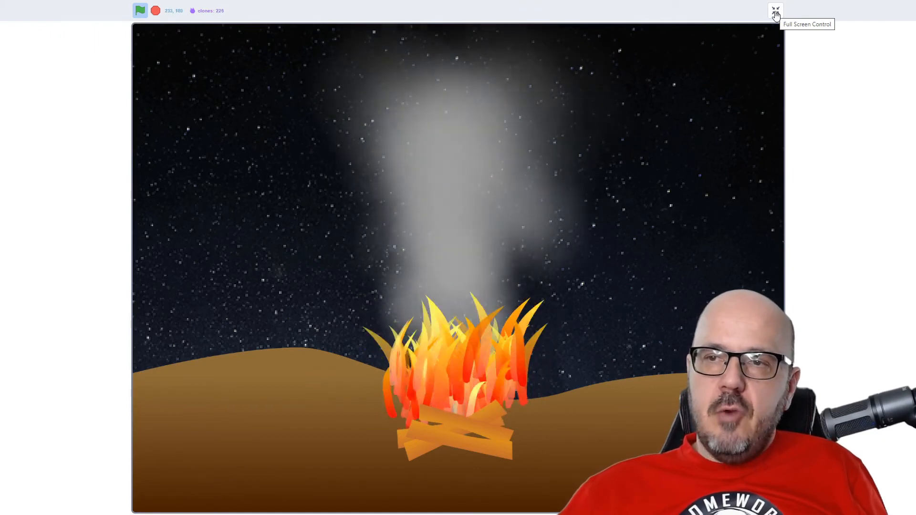
{"action": "left_click", "coordinate": [775, 10]}
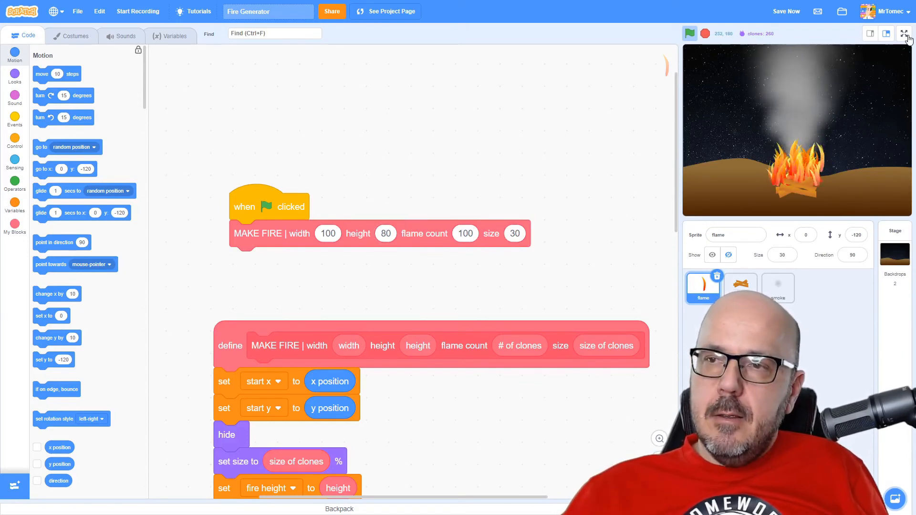
{"action": "left_click", "coordinate": [903, 34]}
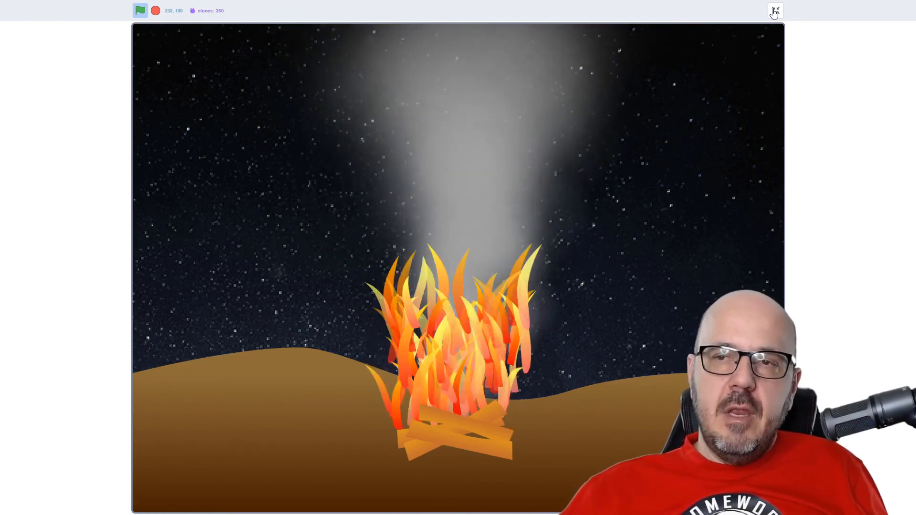
{"action": "left_click", "coordinate": [775, 11]}
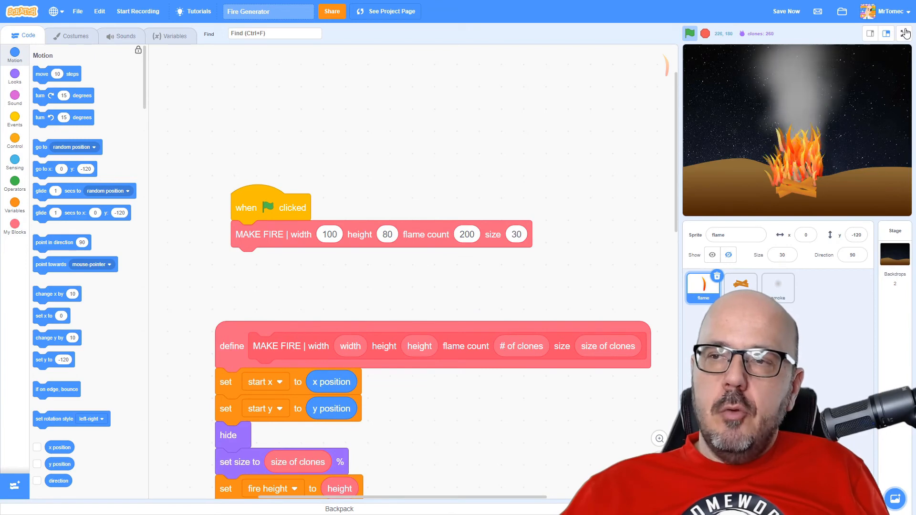
{"action": "left_click", "coordinate": [905, 34]}
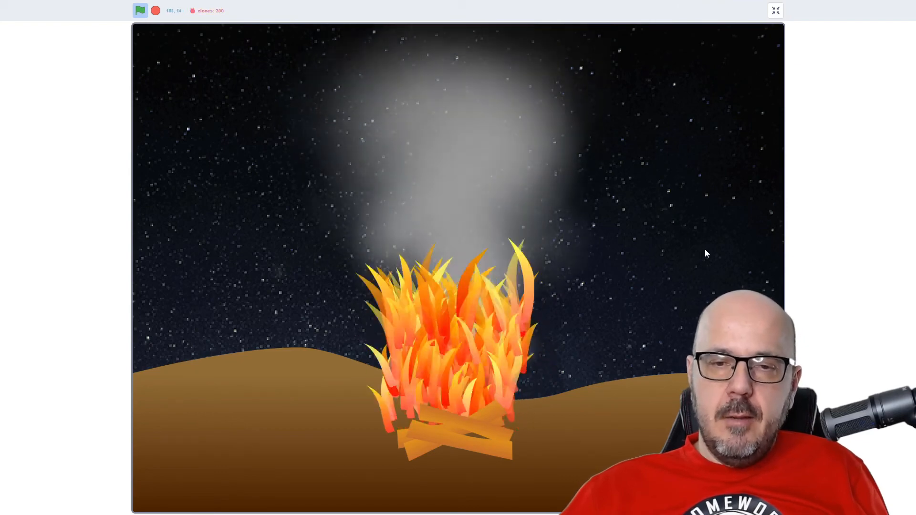
{"action": "left_click", "coordinate": [775, 10]}
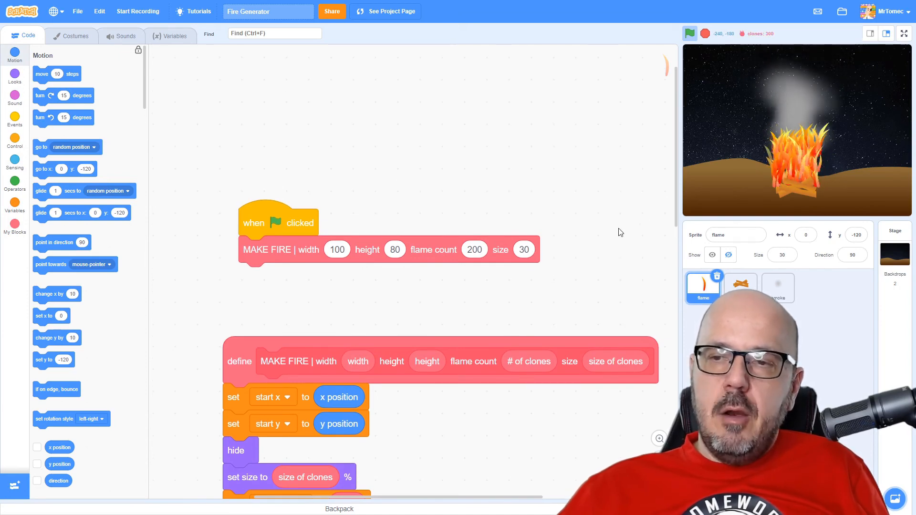
{"action": "mouse_move", "coordinate": [592, 244]}
{"action": "type", "text": "10"}
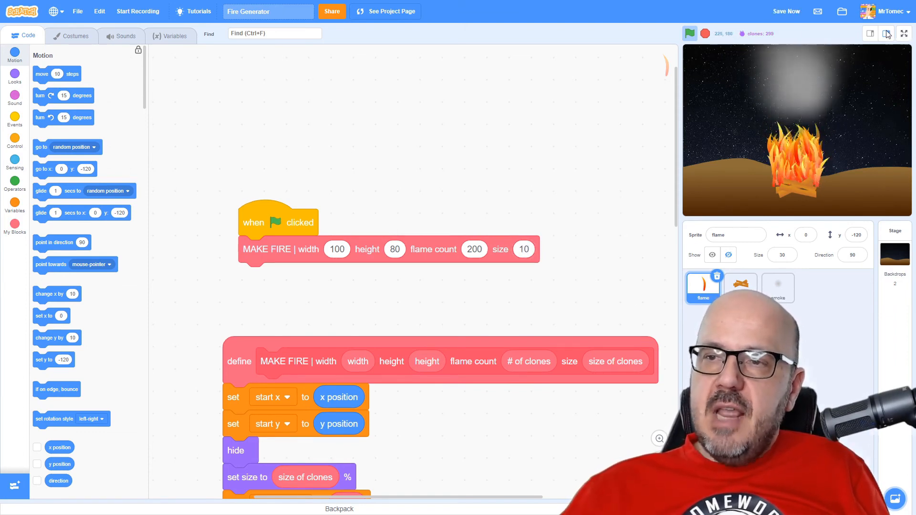
Step: Shrink MAKE FIRE to width 10, height 10, 100 flames, size 10; hide logs and preview
{"action": "left_click", "coordinate": [903, 33]}
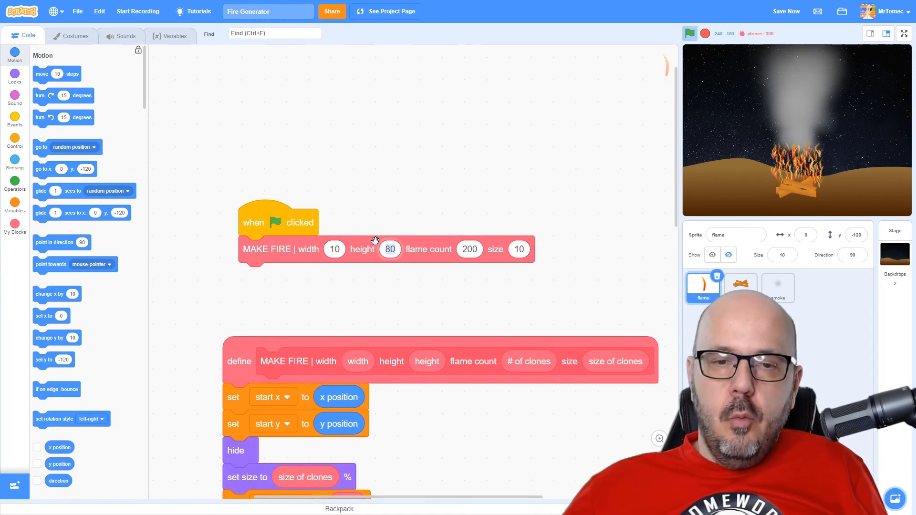
{"action": "type", "text": "10"}
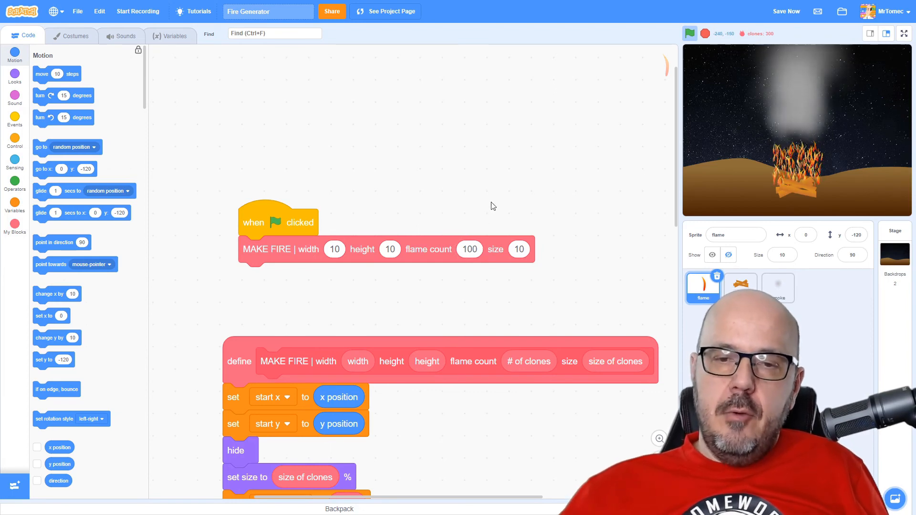
{"action": "left_click", "coordinate": [902, 34]}
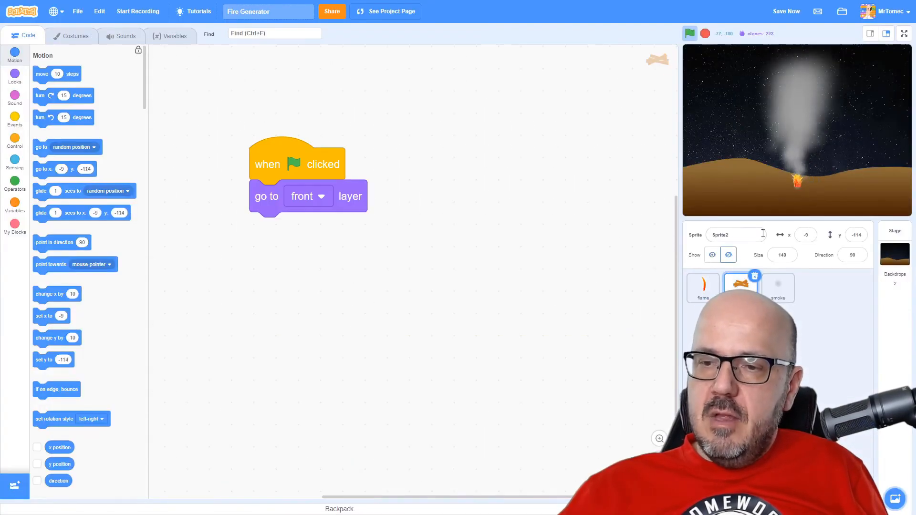
{"action": "left_click", "coordinate": [903, 34]}
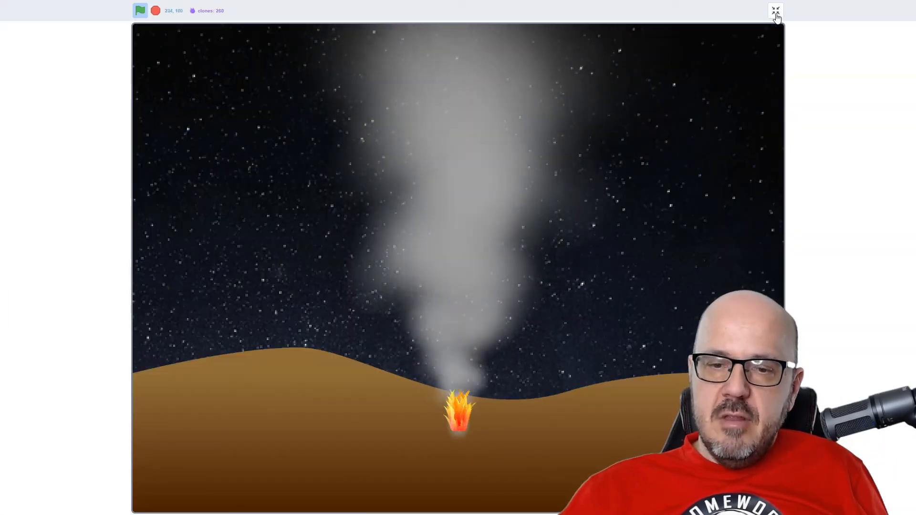
{"action": "left_click", "coordinate": [775, 10]}
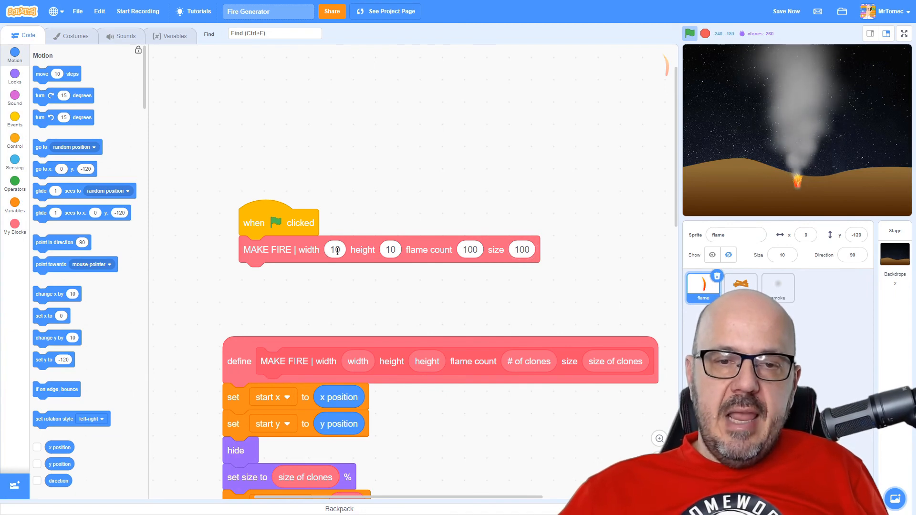
Step: Enter 50 for MAKE FIRE width and height, rerun, and view the large blaze full screen
{"action": "type", "text": "50"}
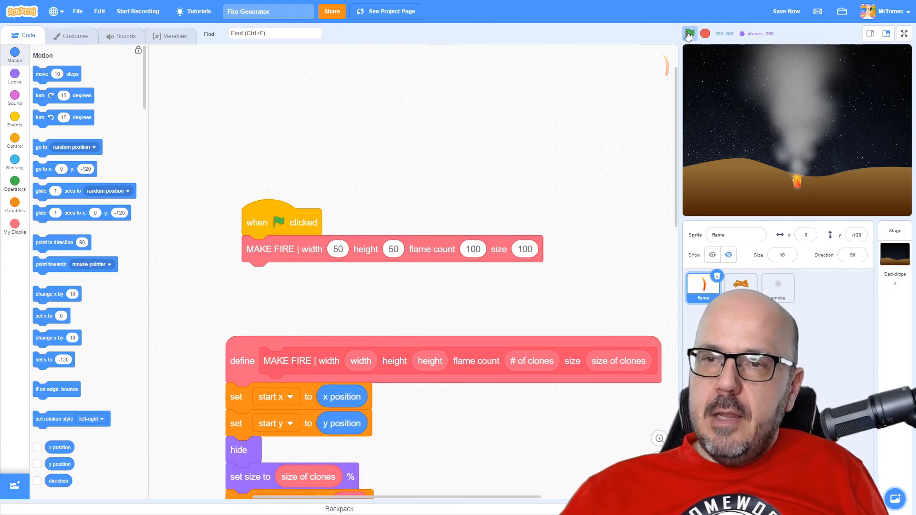
{"action": "left_click", "coordinate": [689, 34]}
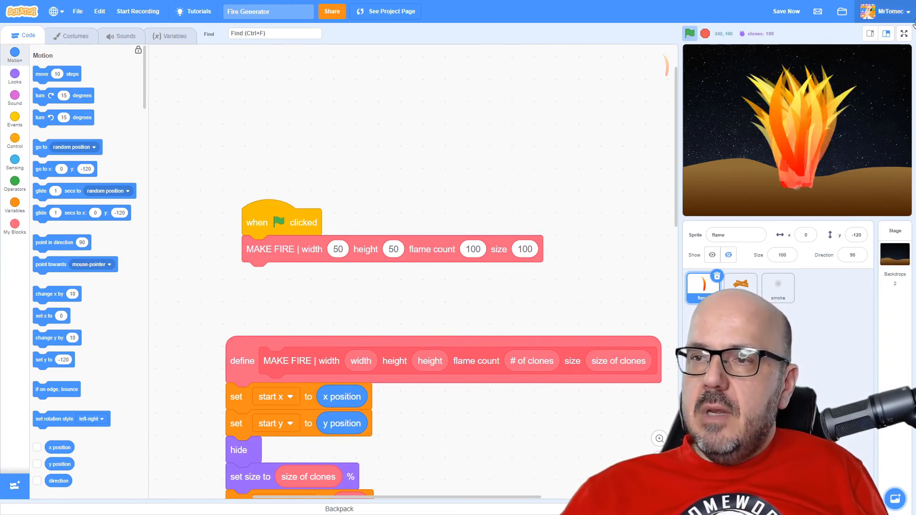
{"action": "left_click", "coordinate": [902, 33]}
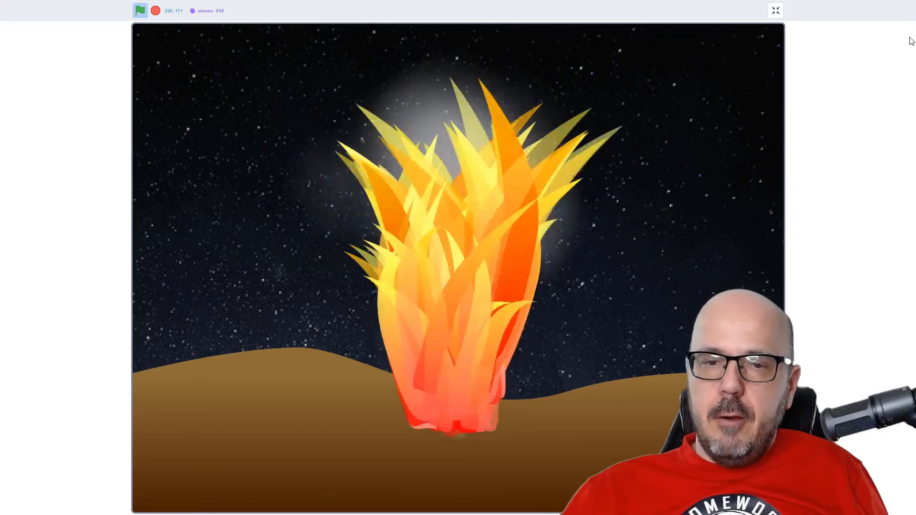
{"action": "left_click", "coordinate": [775, 10]}
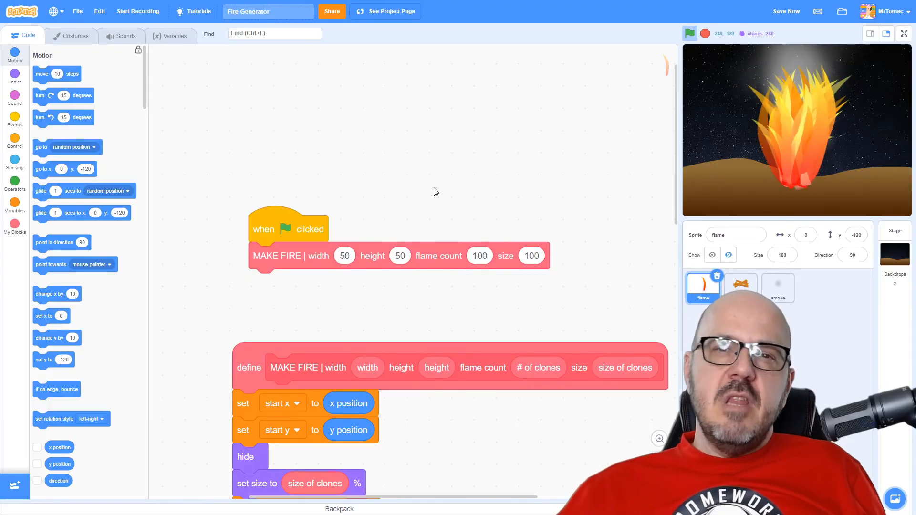